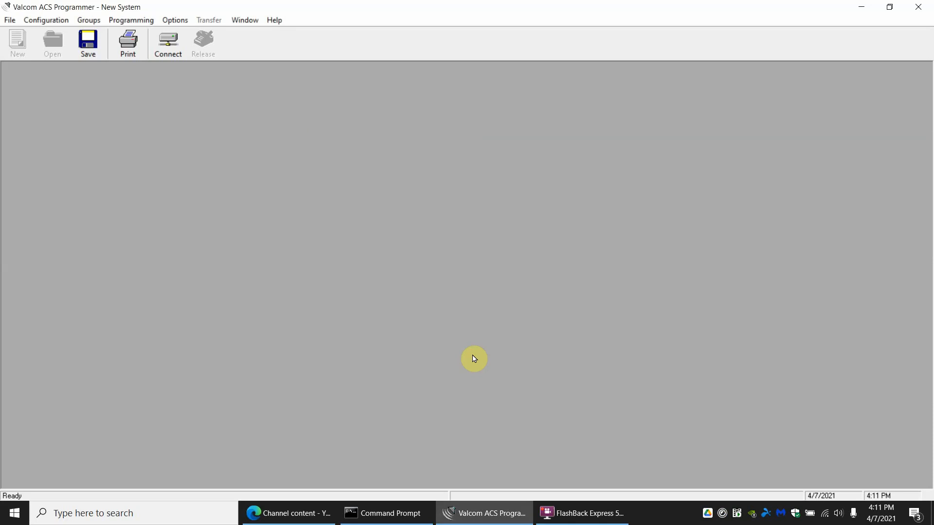
mouse_move(147, 462)
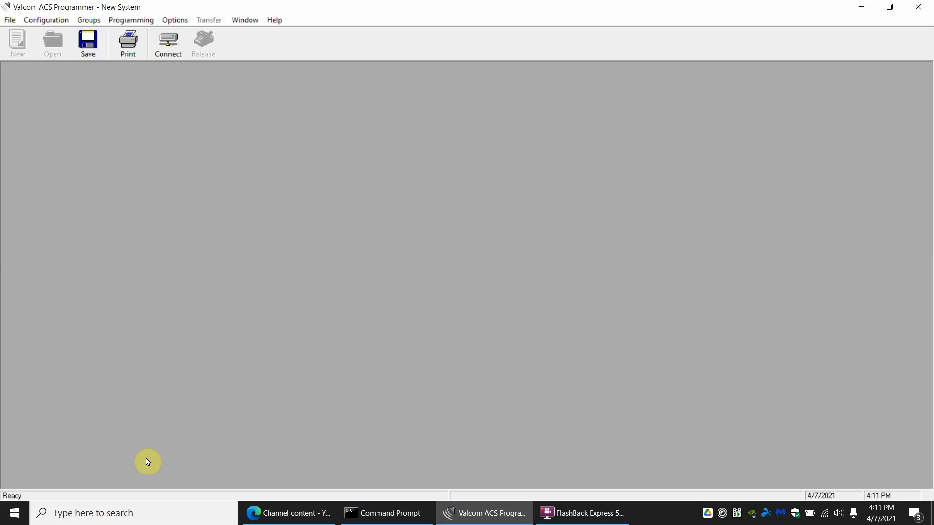
mouse_move(396, 342)
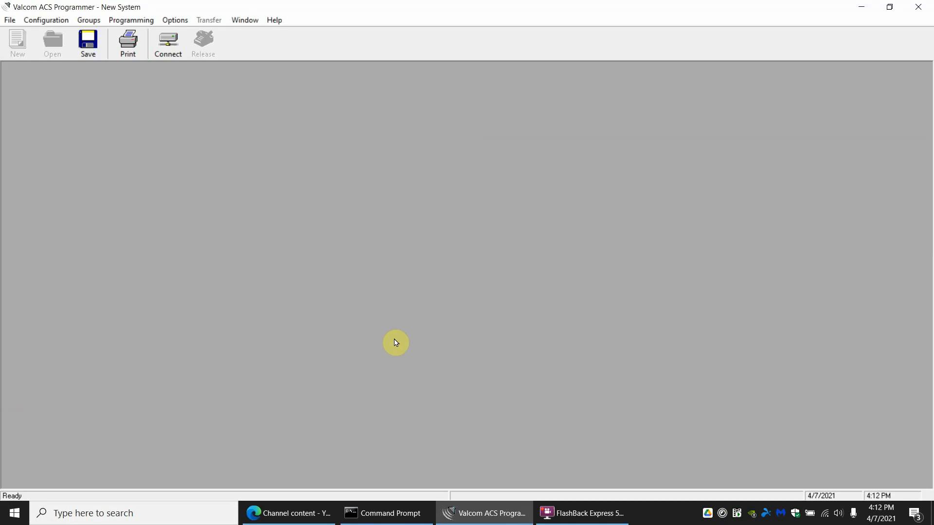
mouse_move(447, 394)
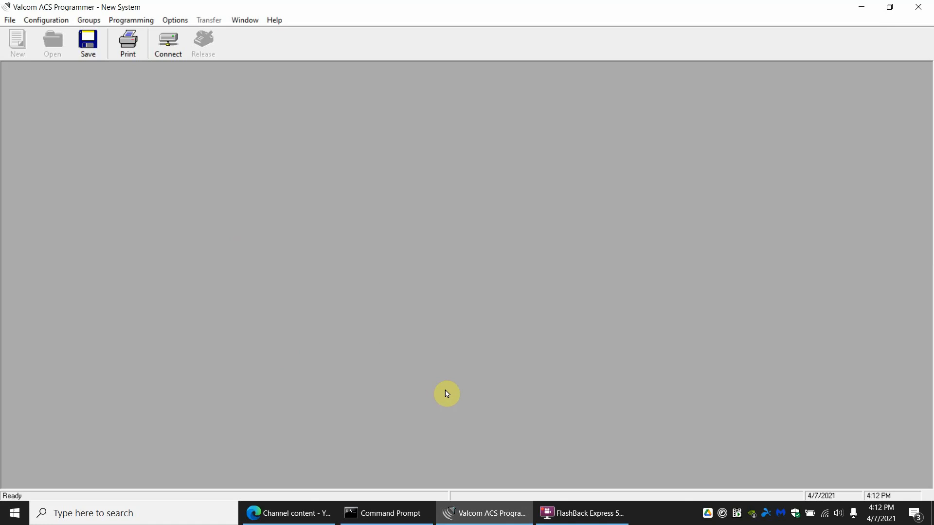
mouse_move(14, 513)
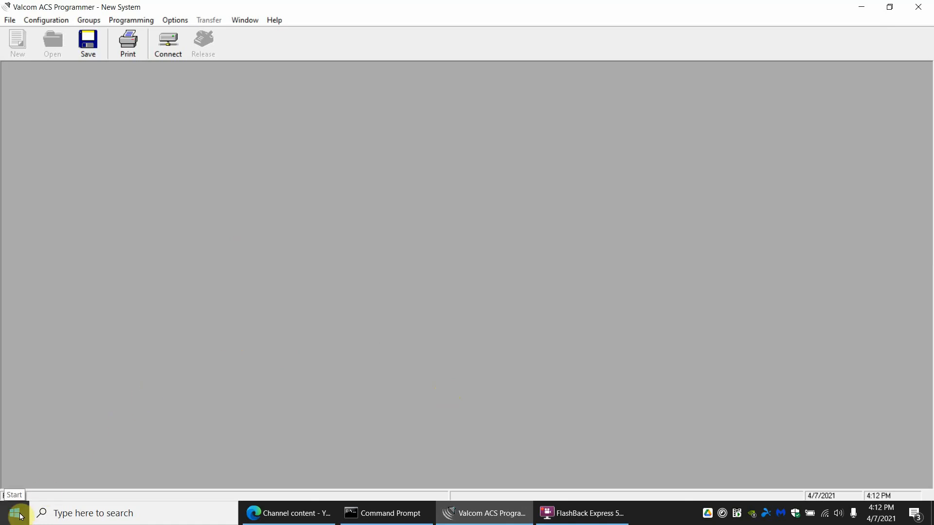
- Scroll the Start menu app list down to the V section with the Valcom folders
click(12, 513)
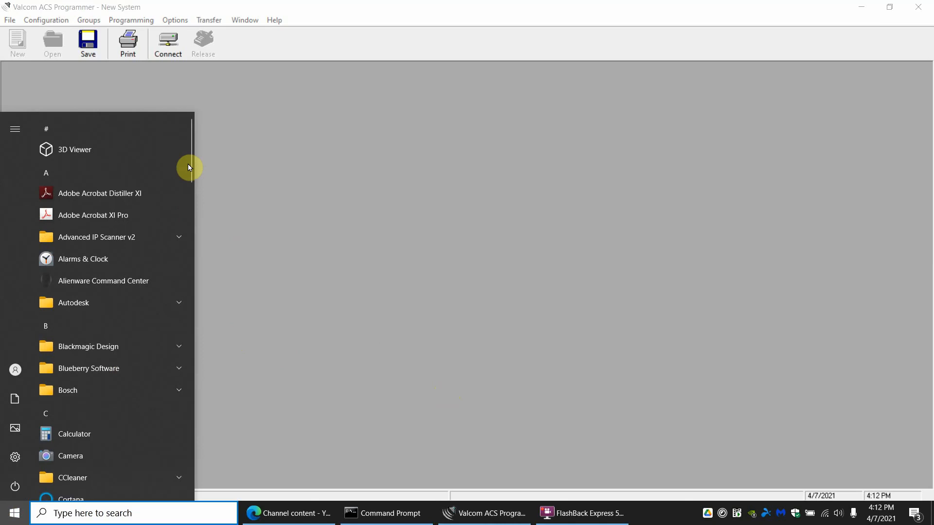
scroll(down, 3)
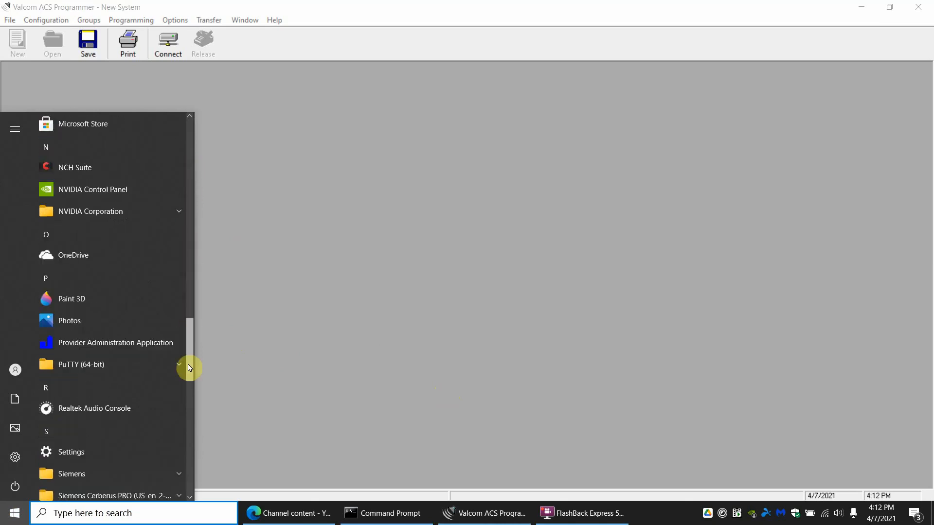
scroll(down, 3)
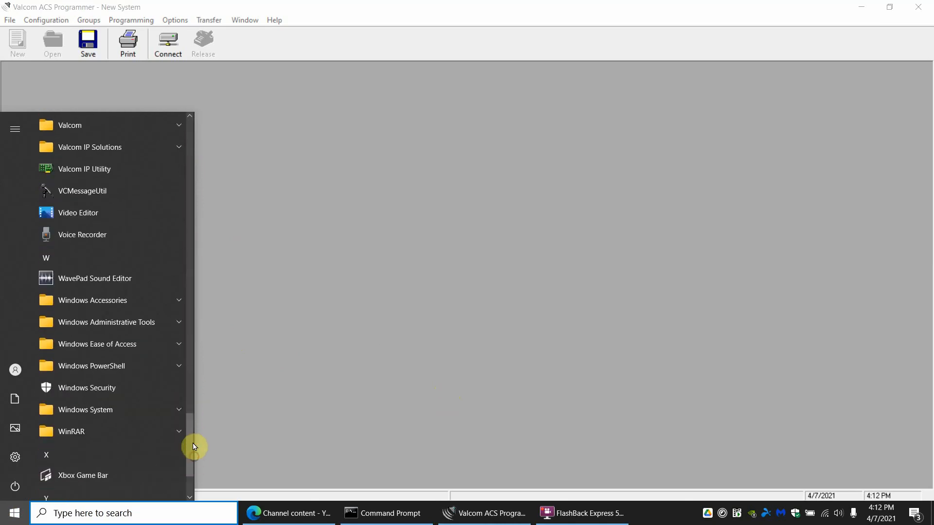
mouse_move(78, 191)
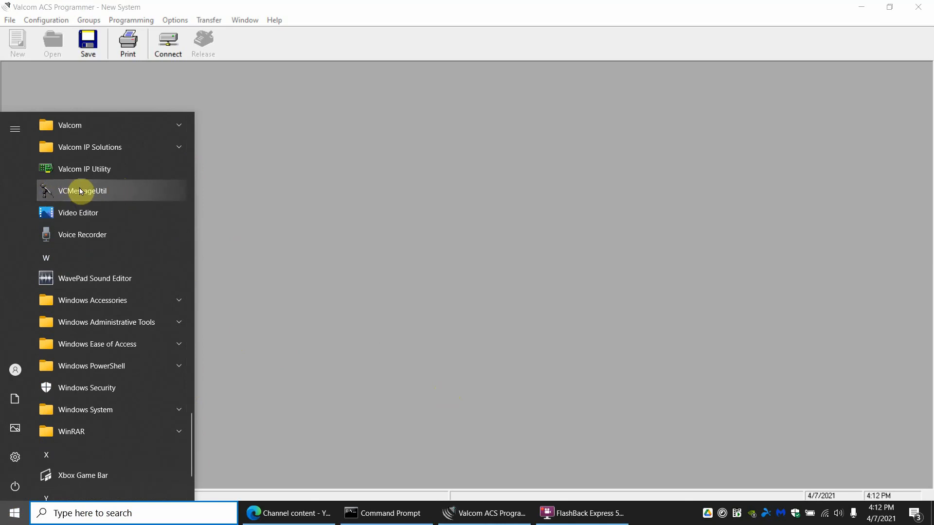
- Launch VCMessageUtil and load the MaleVoiceR0200.vci image listing messages One through Eleven
click(81, 191)
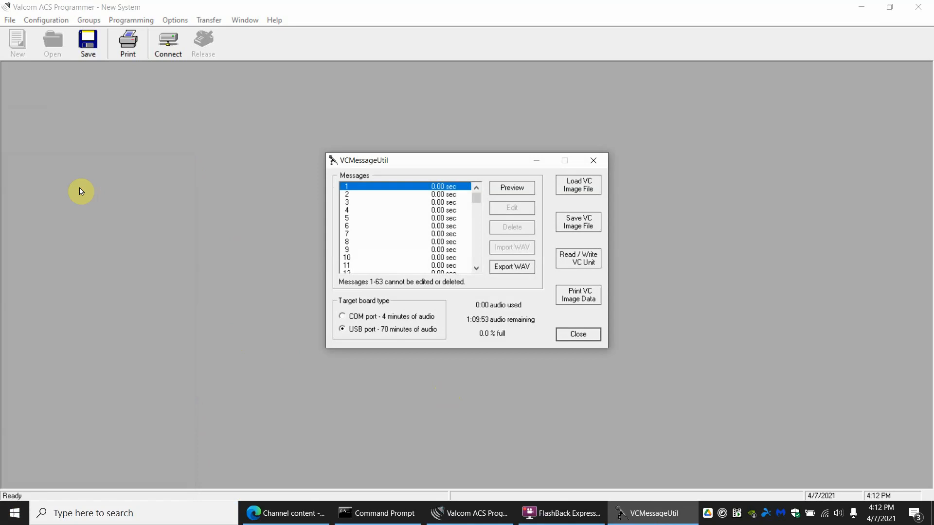
mouse_move(463, 233)
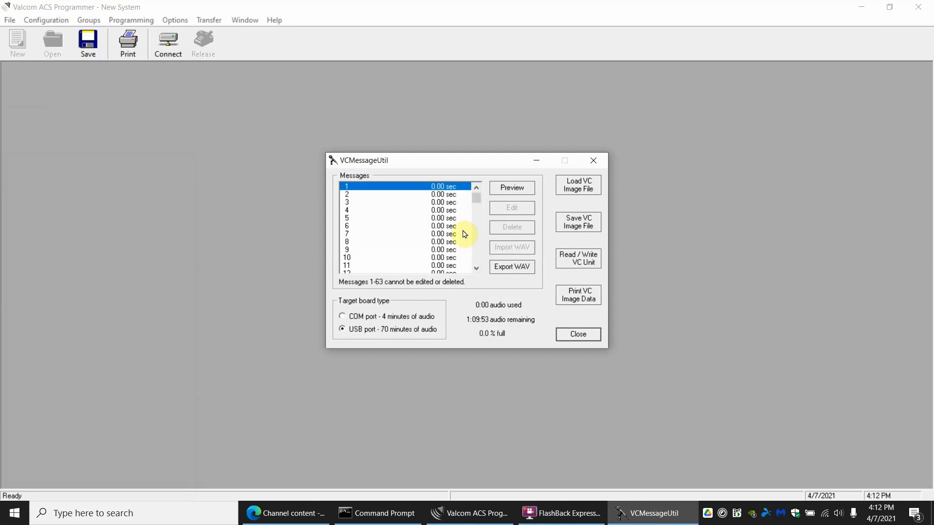
mouse_move(542, 216)
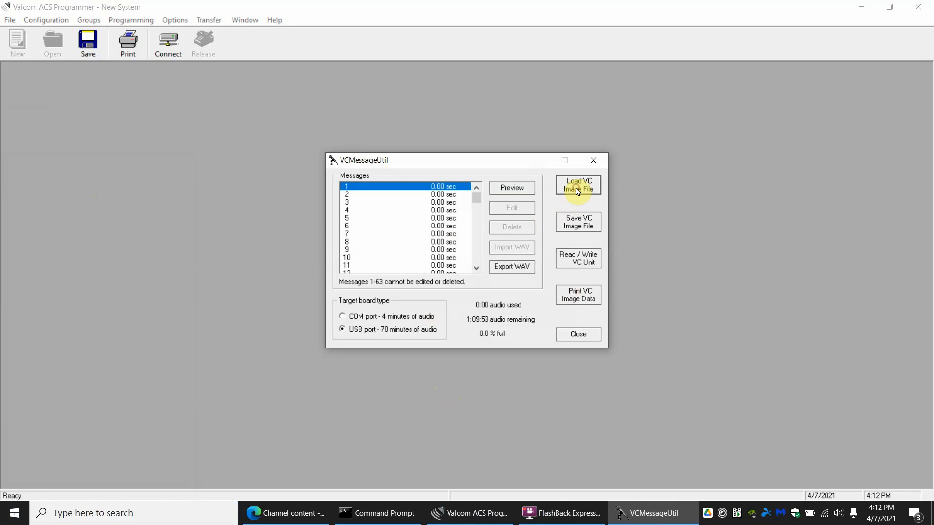
click(577, 185)
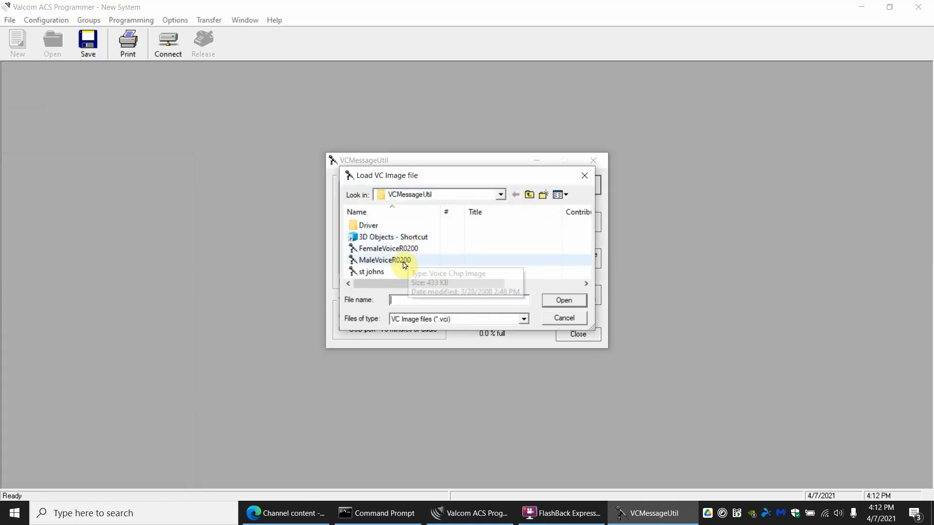
click(382, 261)
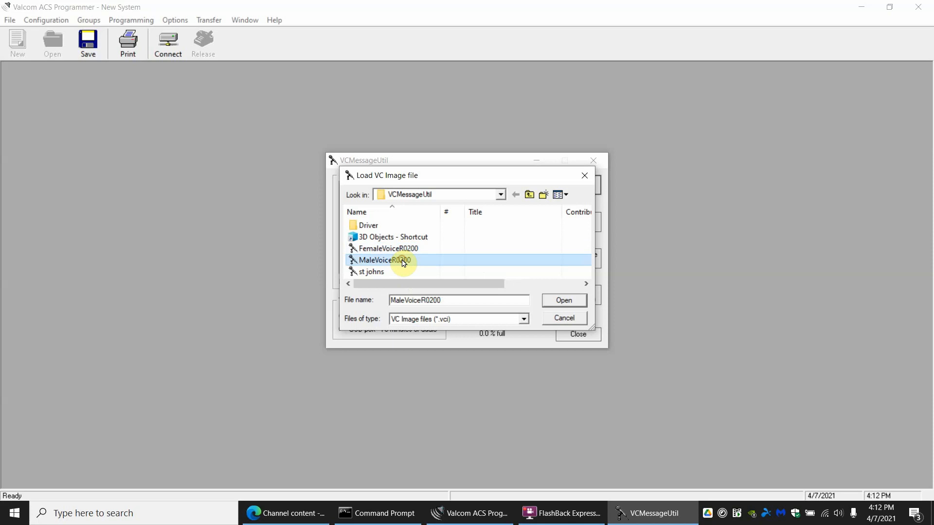
click(563, 300)
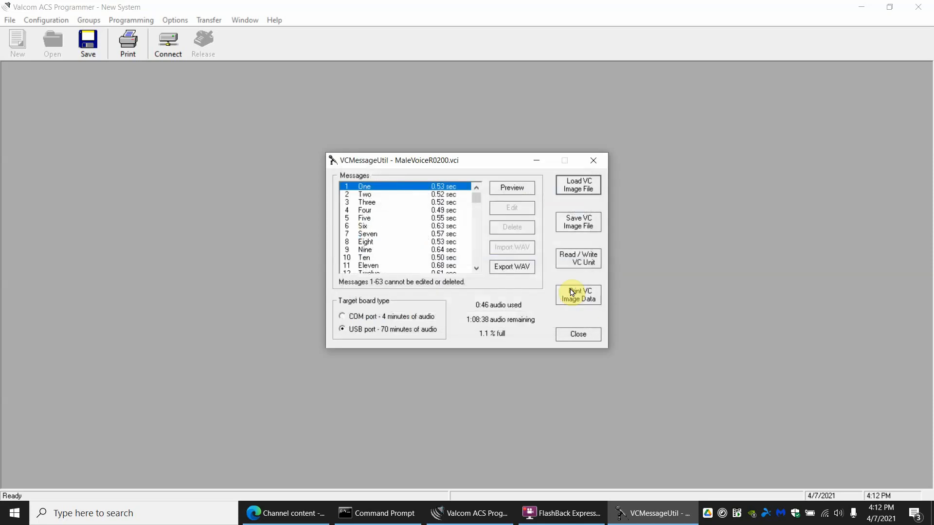
mouse_move(587, 145)
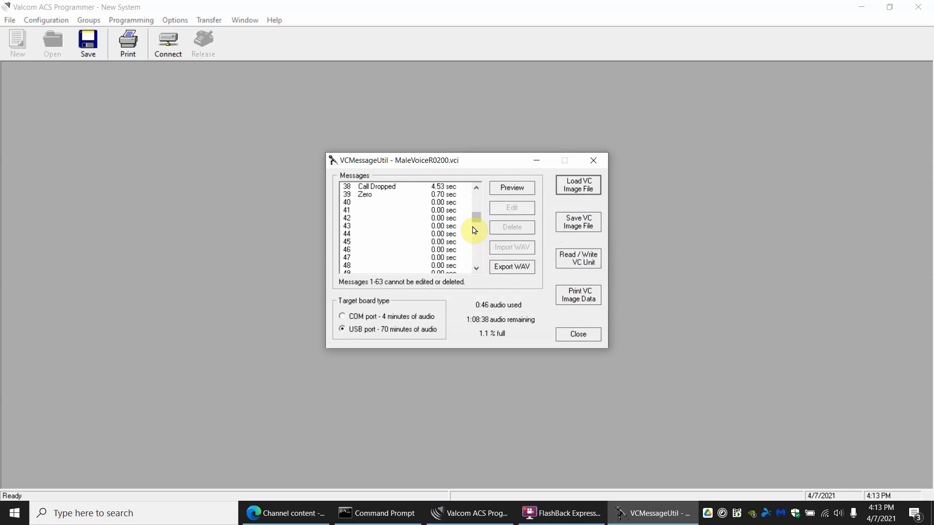
mouse_move(392, 213)
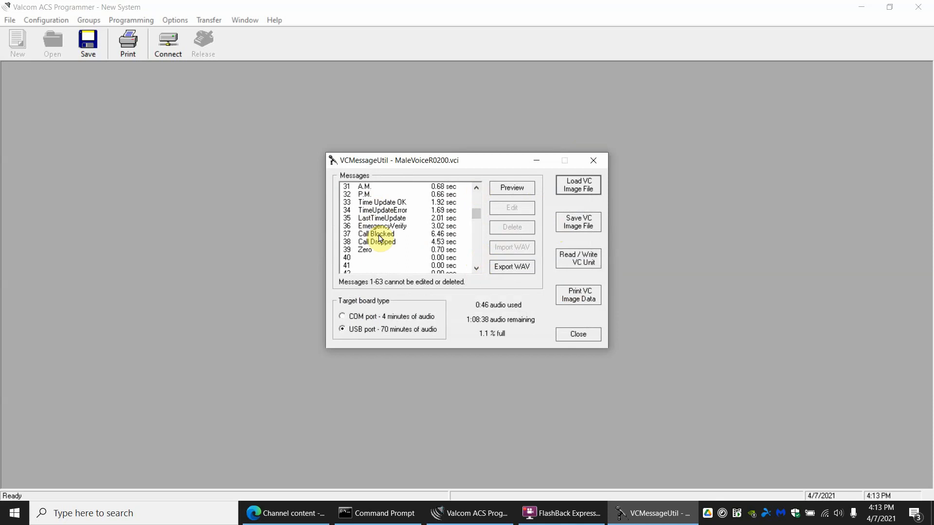
click(376, 234)
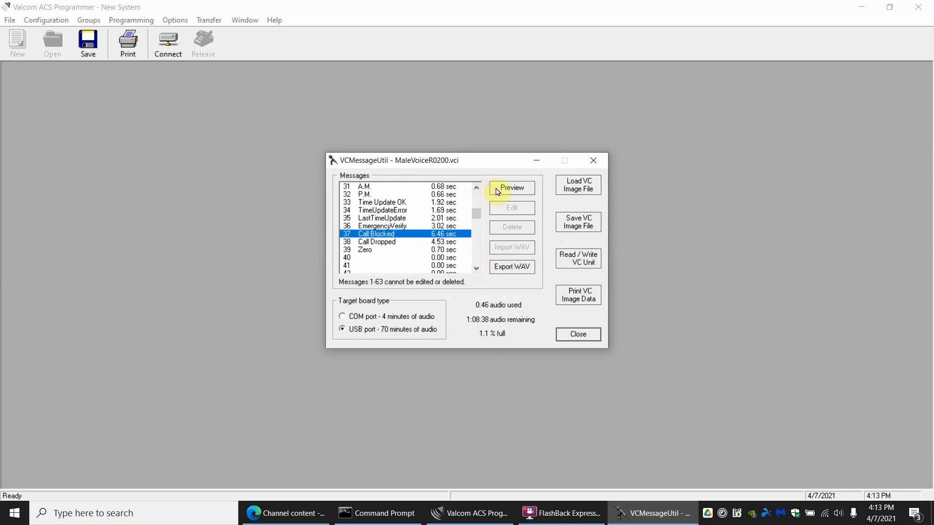
click(511, 188)
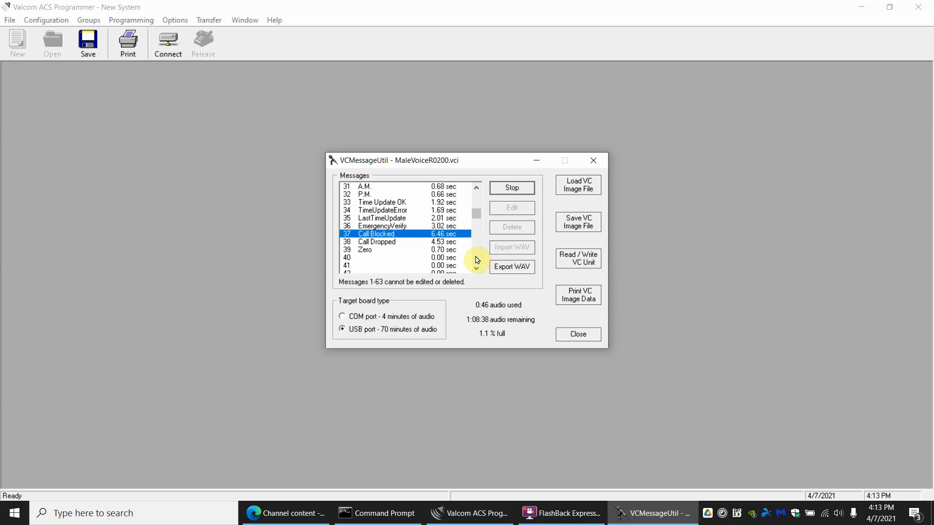
click(510, 187)
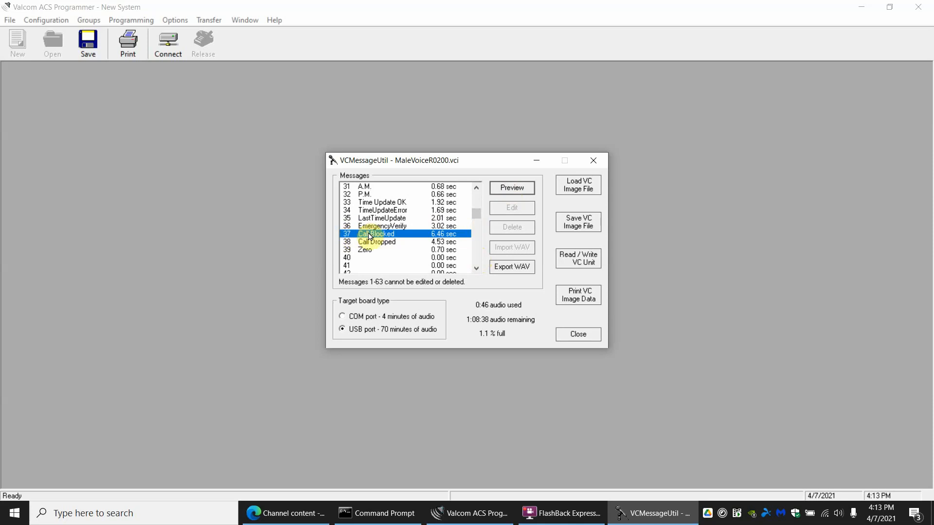
mouse_move(415, 236)
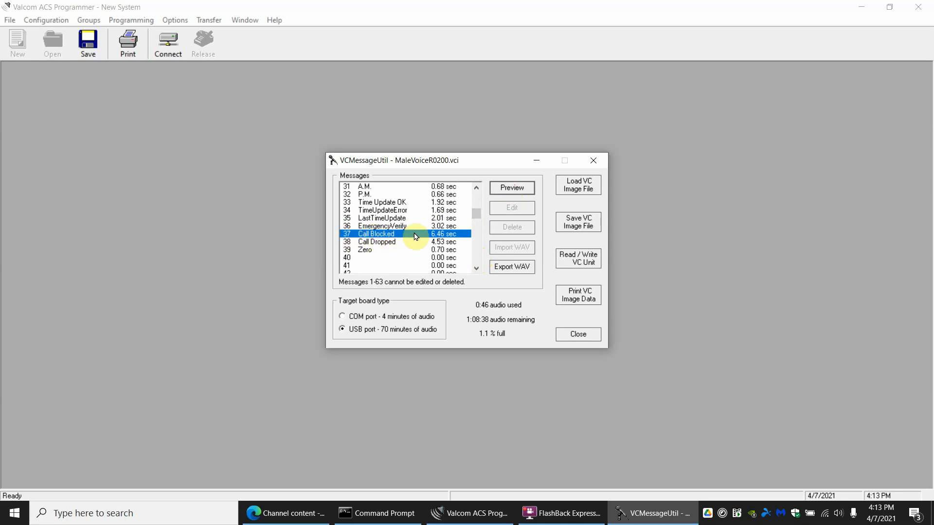
mouse_move(476, 244)
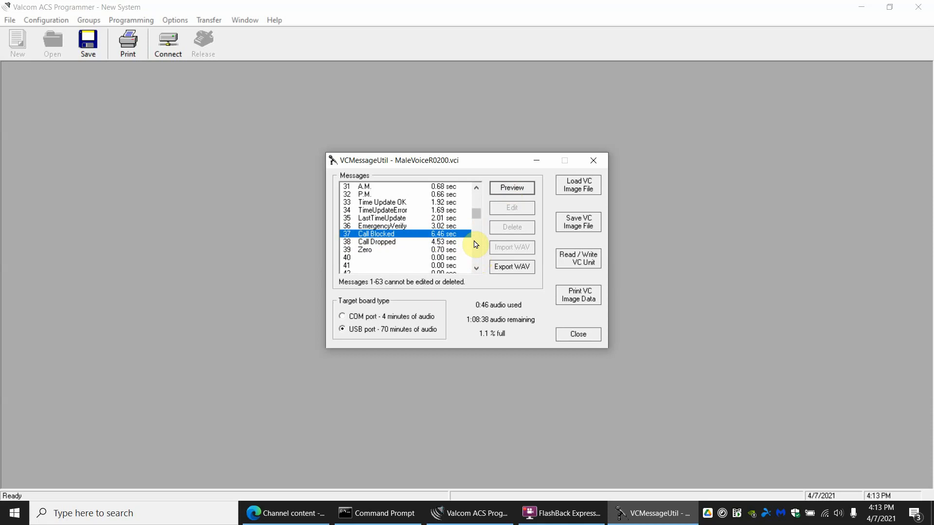
scroll(down, 3)
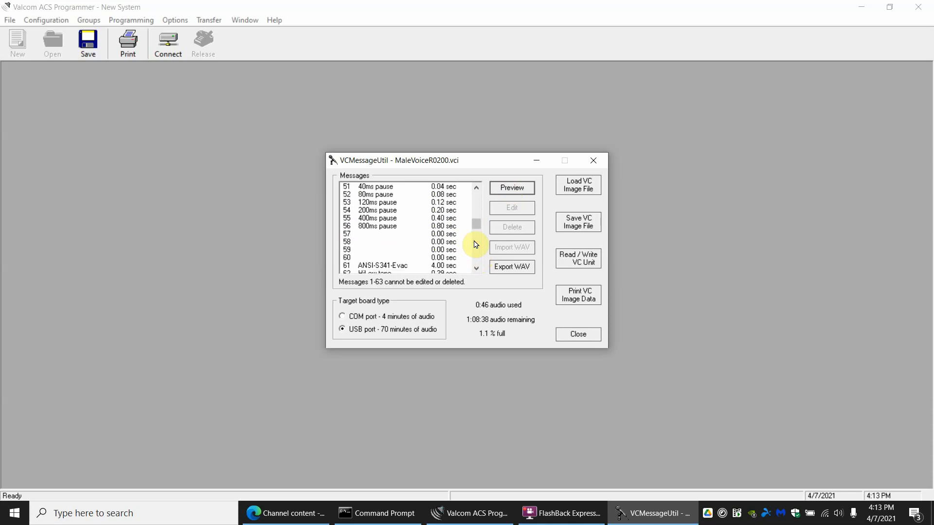
scroll(down, 3)
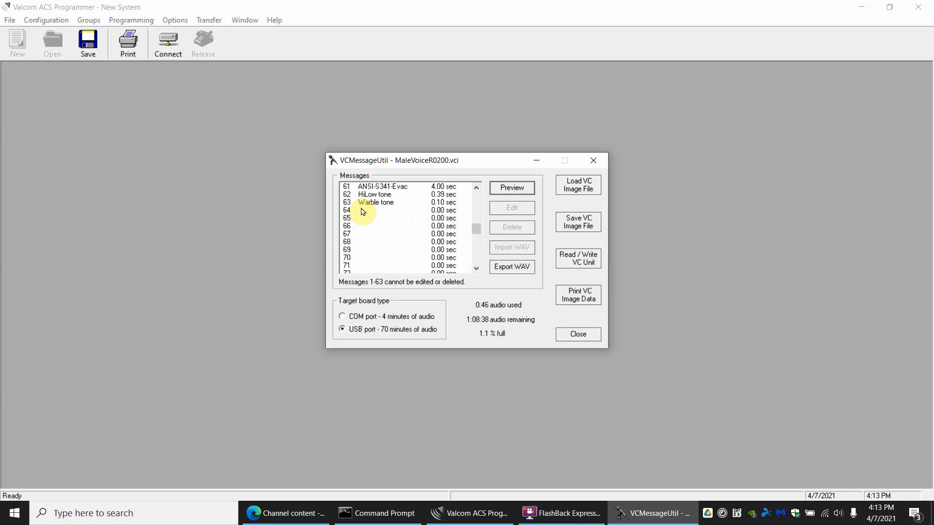
- Import 1stgrade.wav from the Valcom Waves folder into empty message slot 64
click(387, 210)
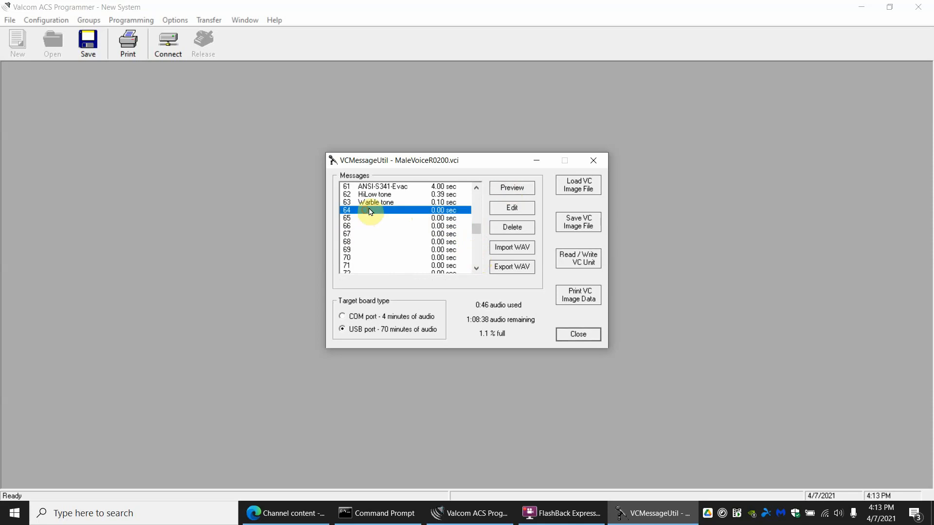
click(510, 247)
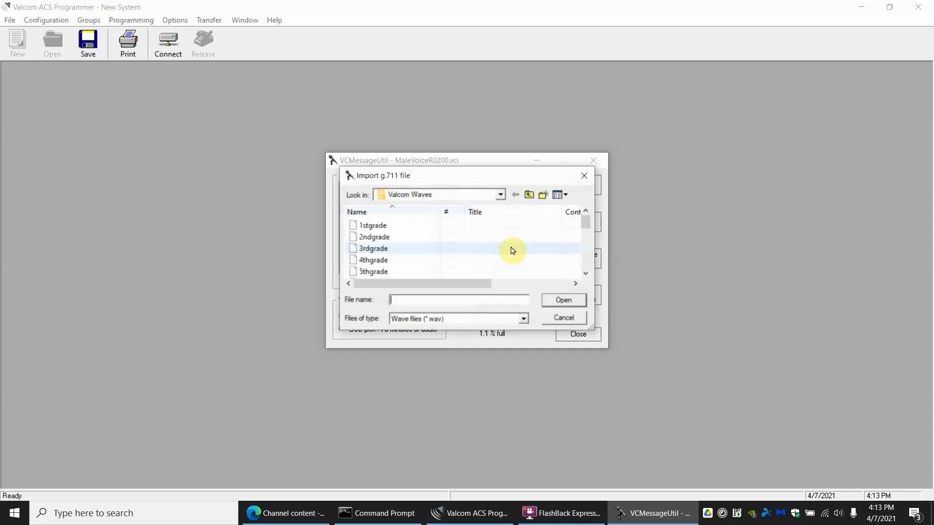
mouse_move(436, 269)
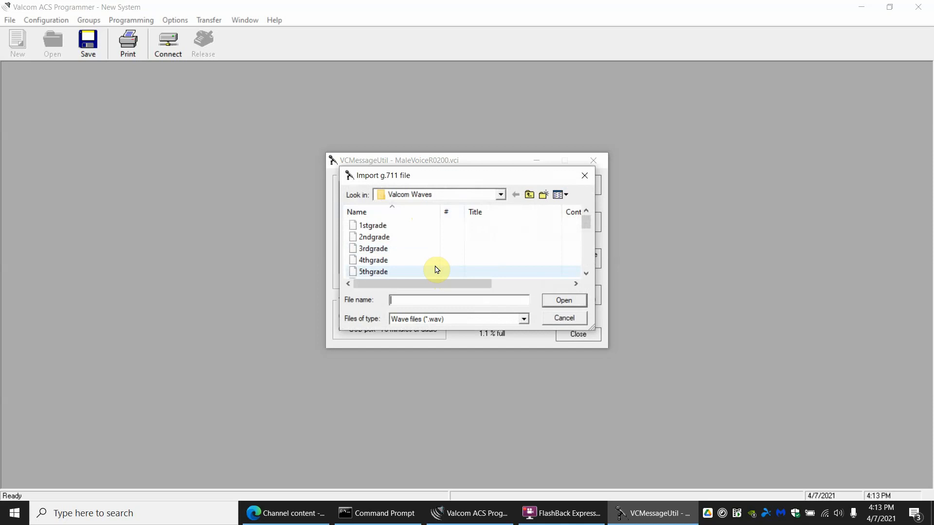
click(372, 225)
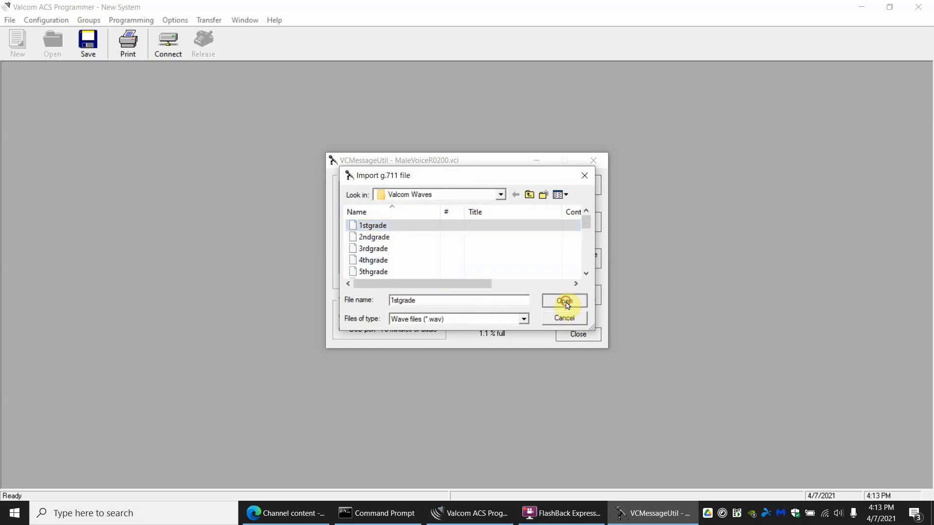
click(563, 301)
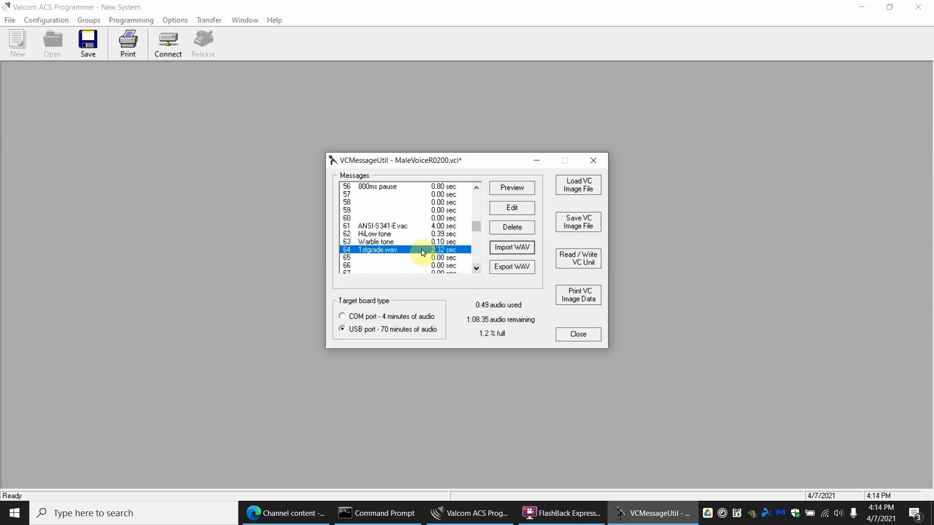
mouse_move(511, 187)
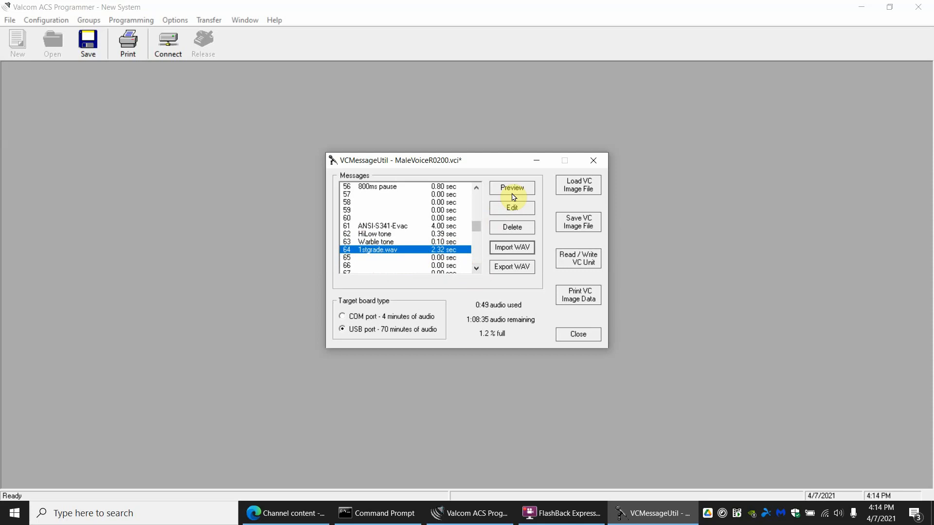
click(510, 188)
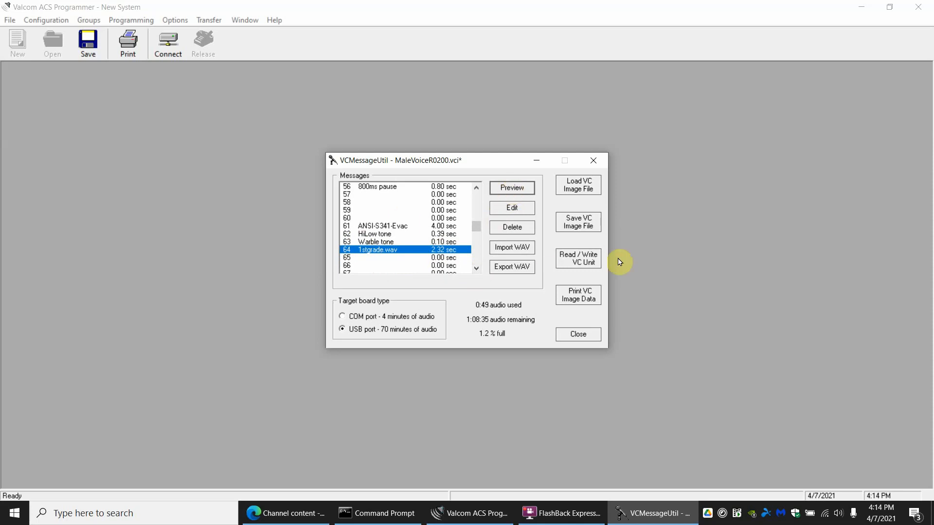
mouse_move(532, 240)
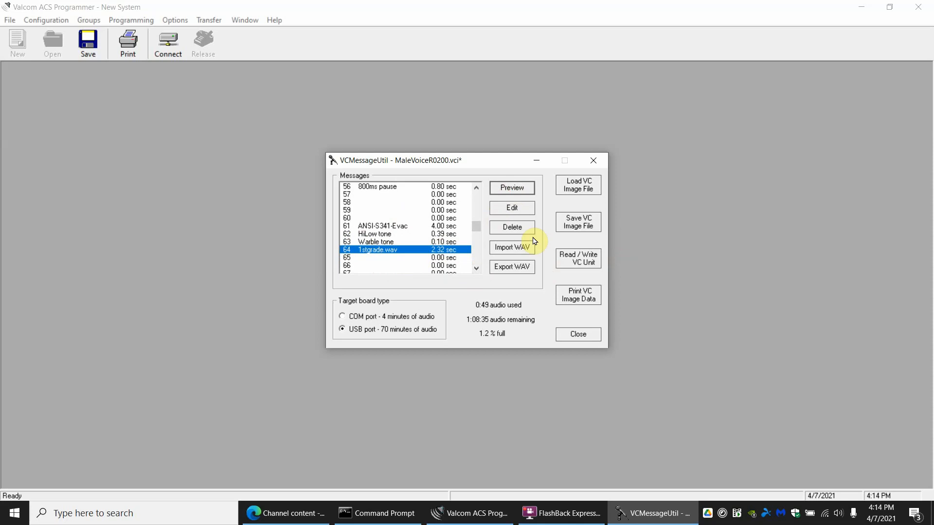
mouse_move(423, 257)
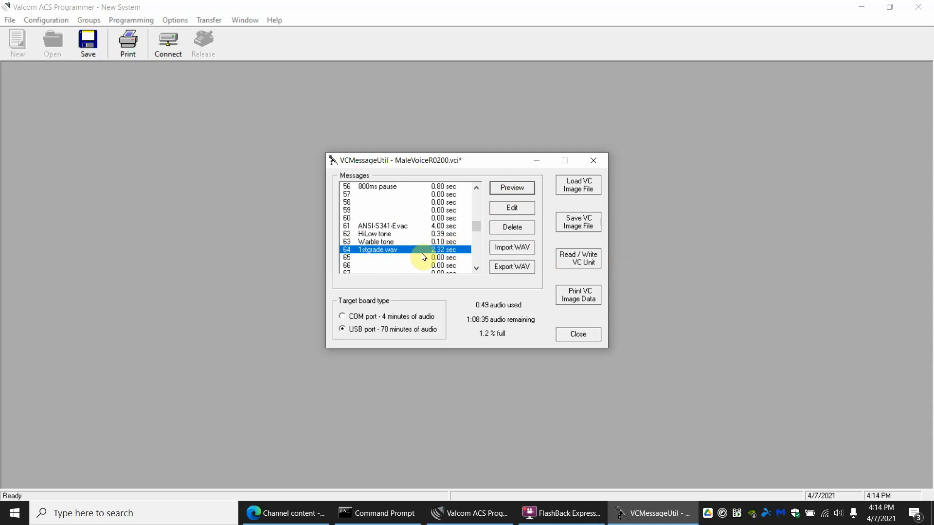
mouse_move(422, 261)
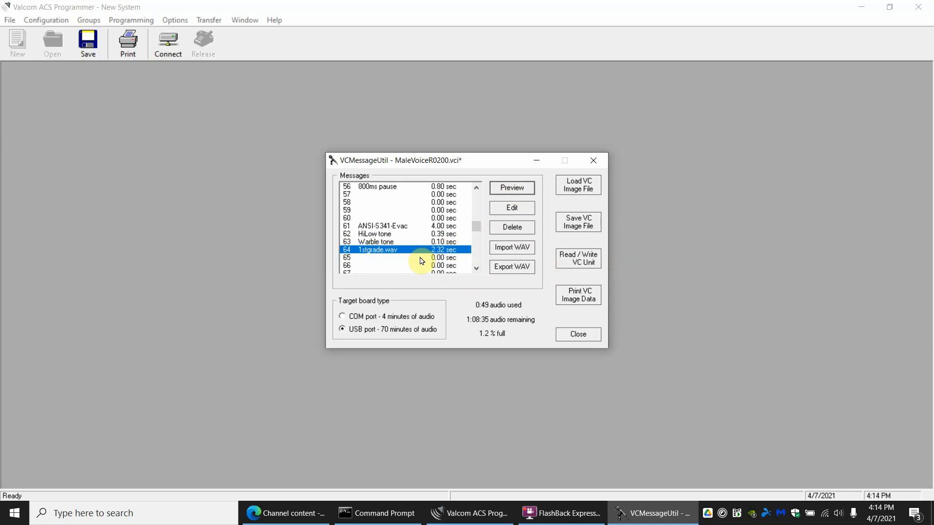
mouse_move(466, 269)
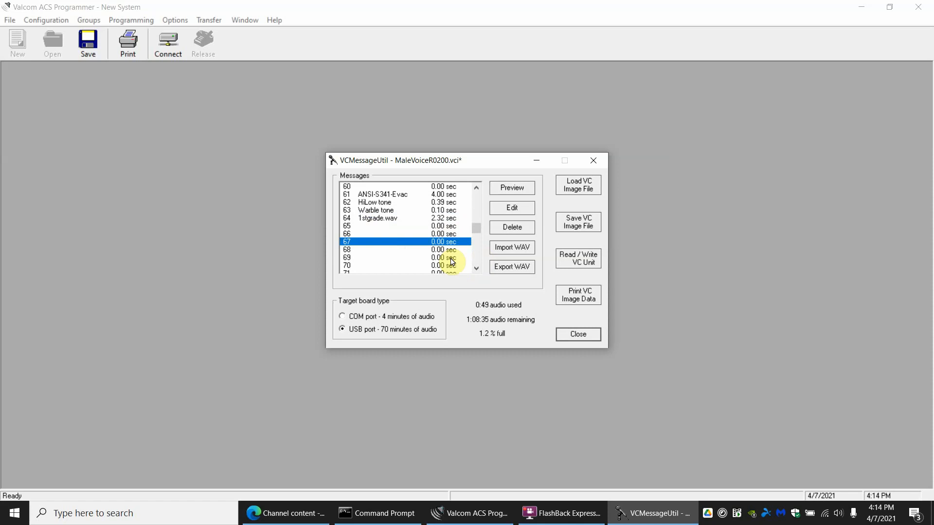
scroll(down, 3)
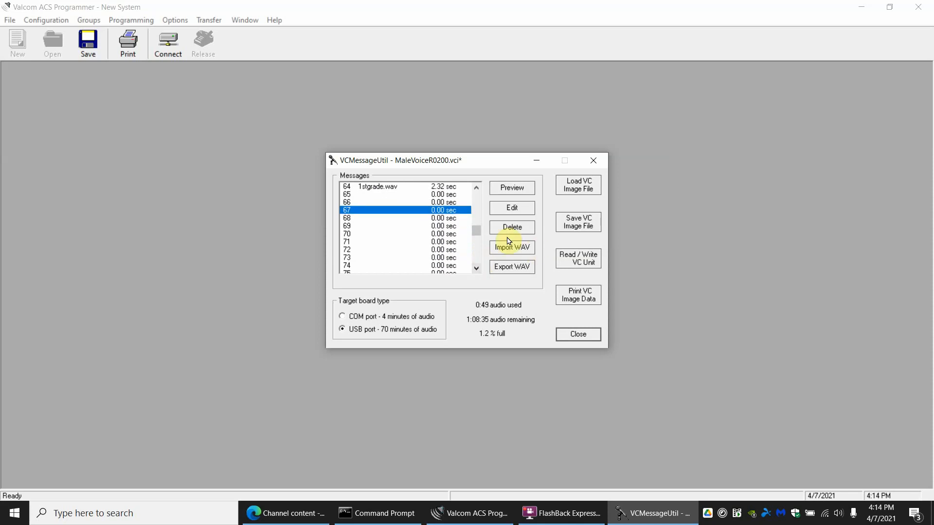
mouse_move(577, 230)
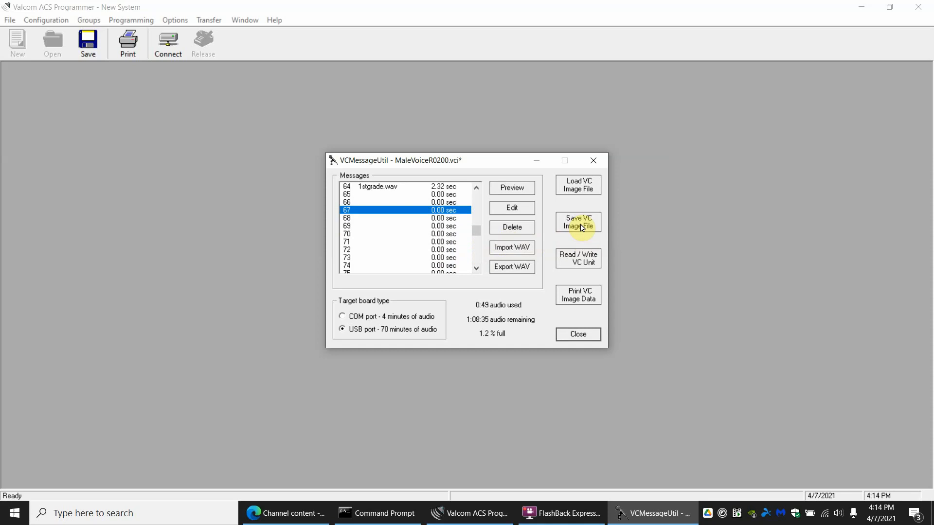
click(577, 222)
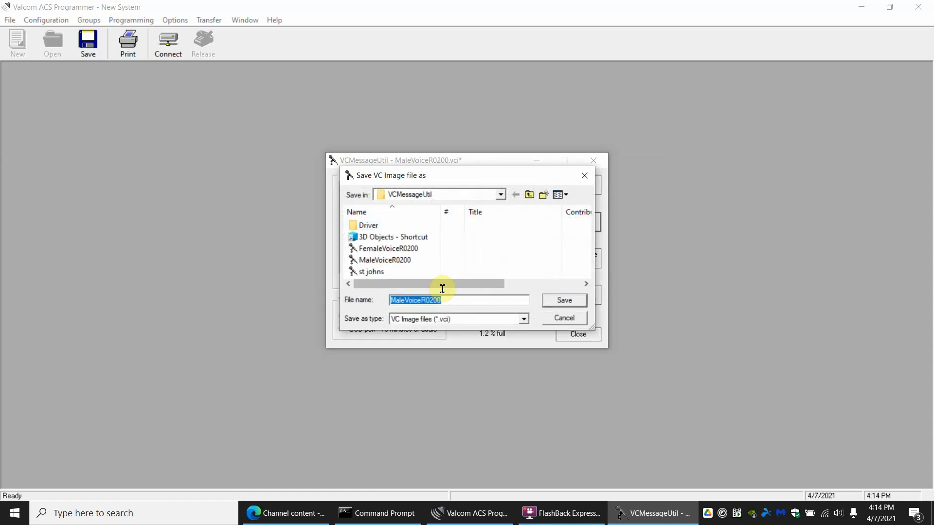
mouse_move(508, 275)
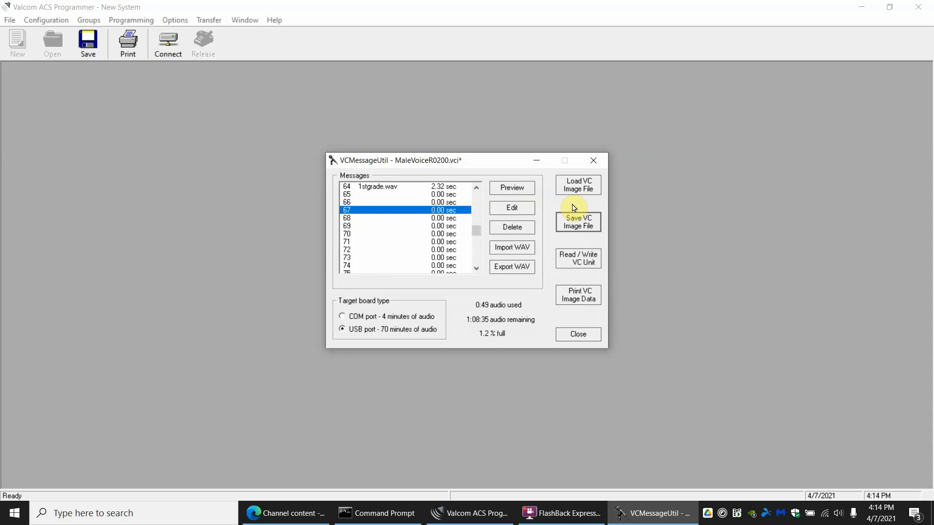
click(577, 184)
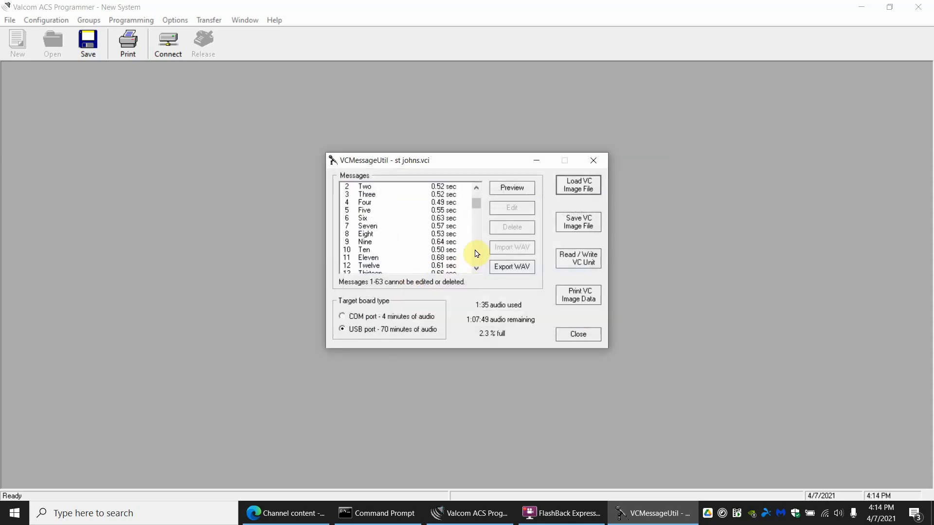
- Scroll to messages 71–82 and preview the math.wav and Prek4.wav phrases
scroll(down, 3)
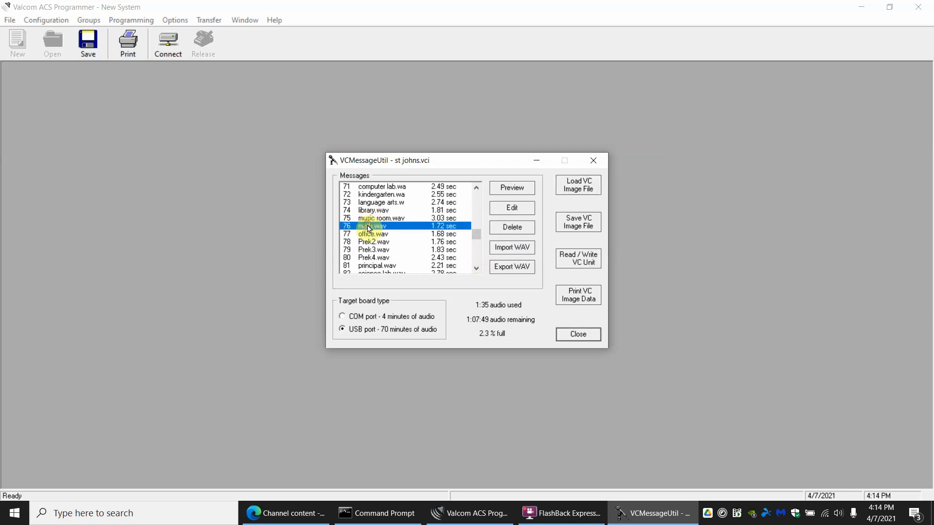
click(510, 187)
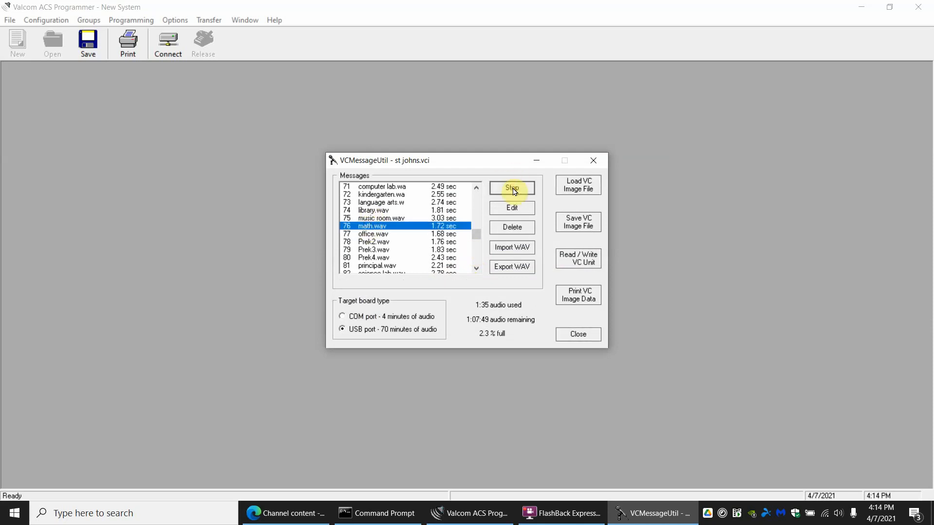
click(373, 257)
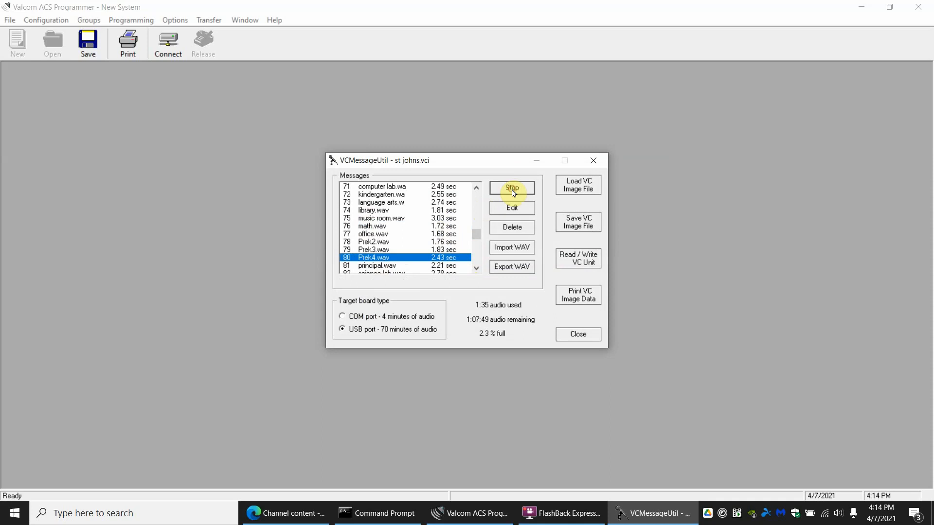
click(510, 188)
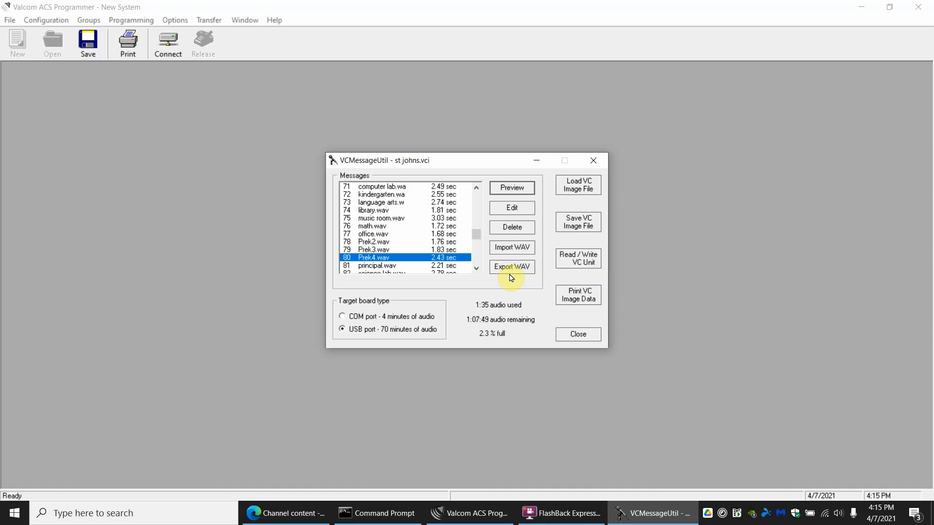
mouse_move(400, 295)
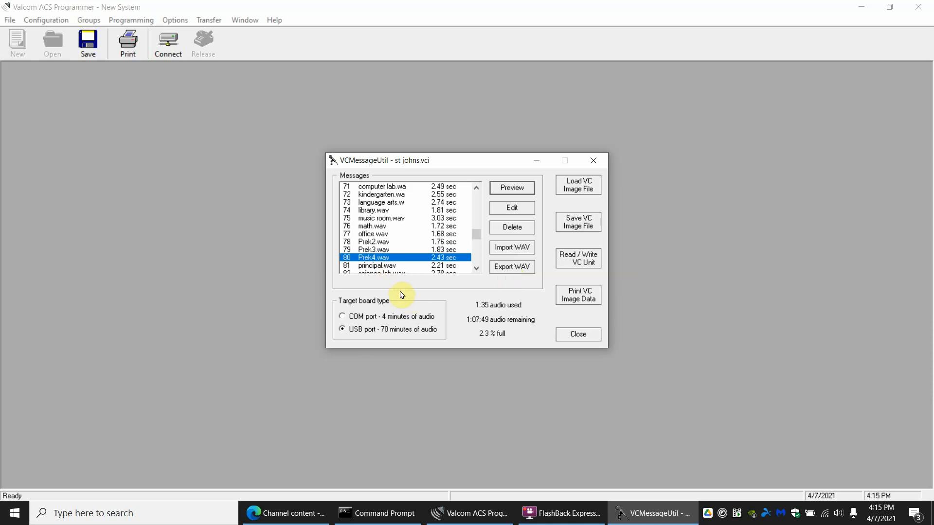
mouse_move(535, 273)
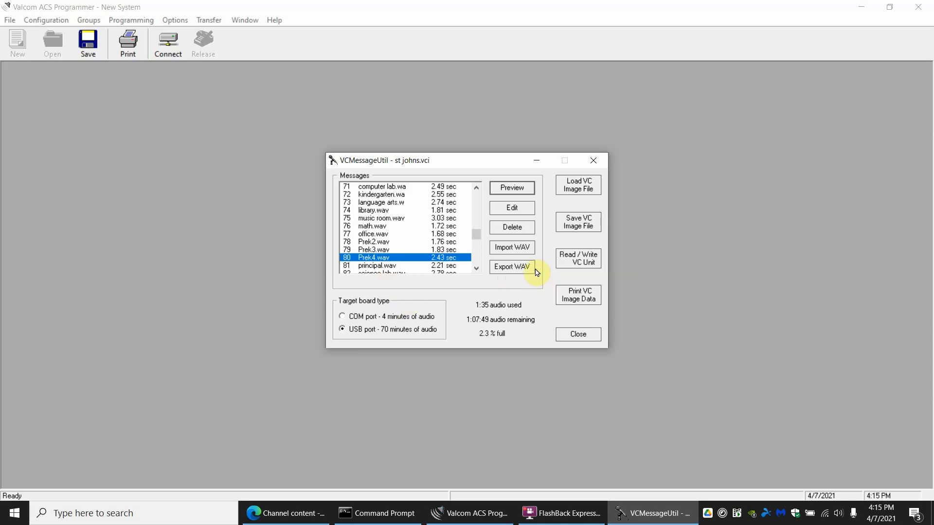
mouse_move(576, 262)
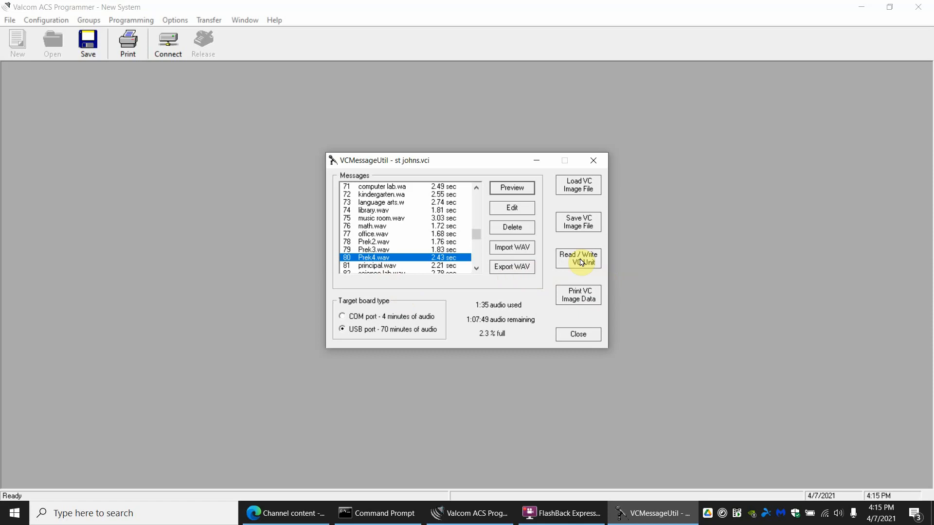
mouse_move(584, 261)
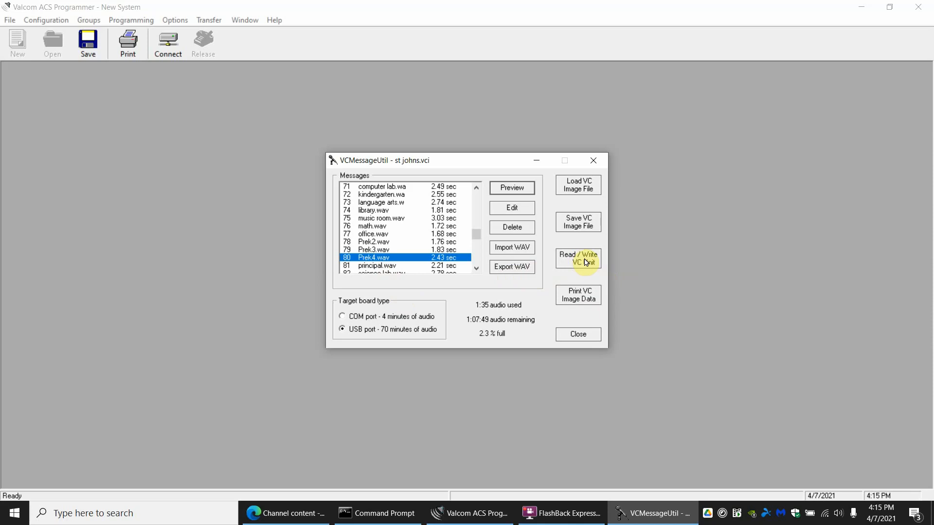
- In VC Unit Communications, tick Disable Timeouts and close without reading or writing
click(577, 258)
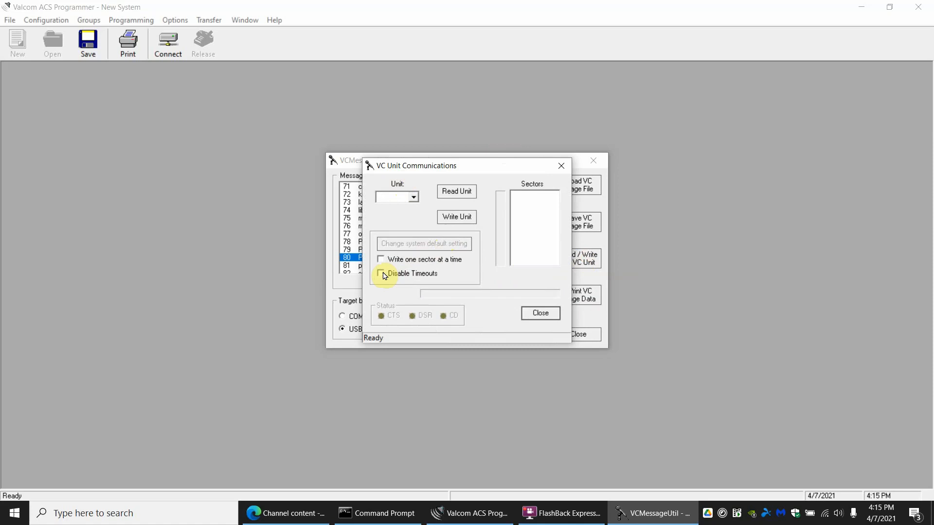
click(380, 273)
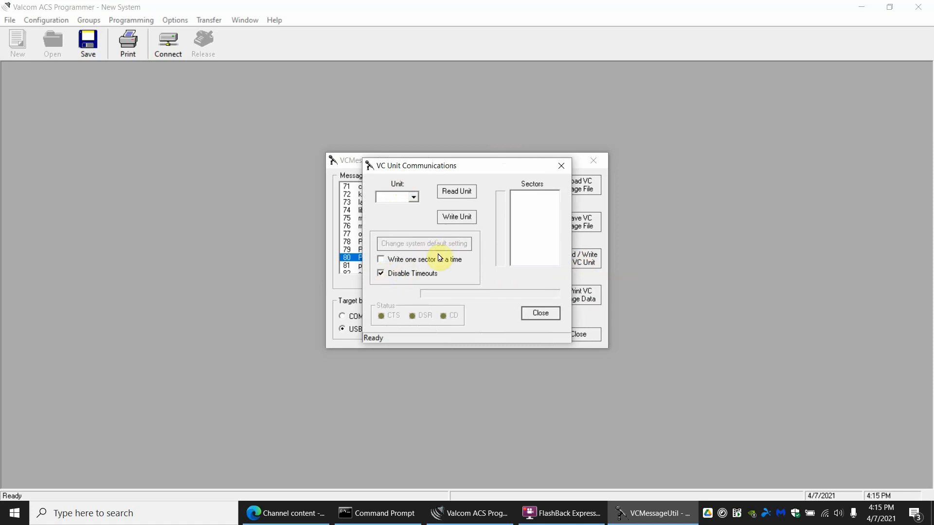
mouse_move(456, 217)
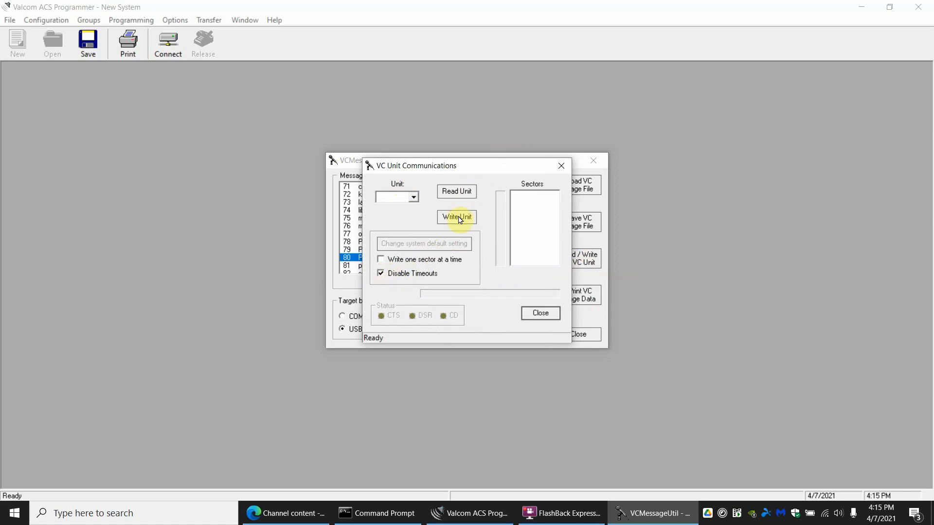
mouse_move(407, 323)
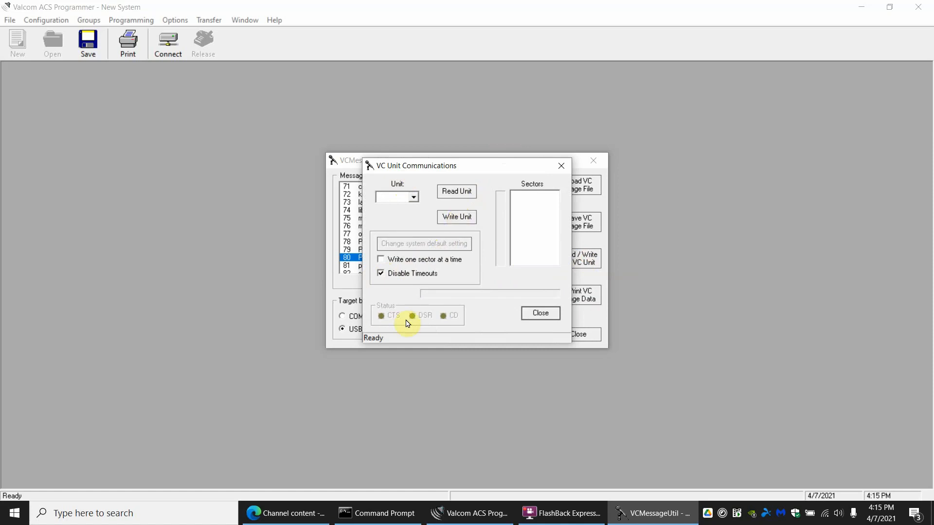
mouse_move(449, 280)
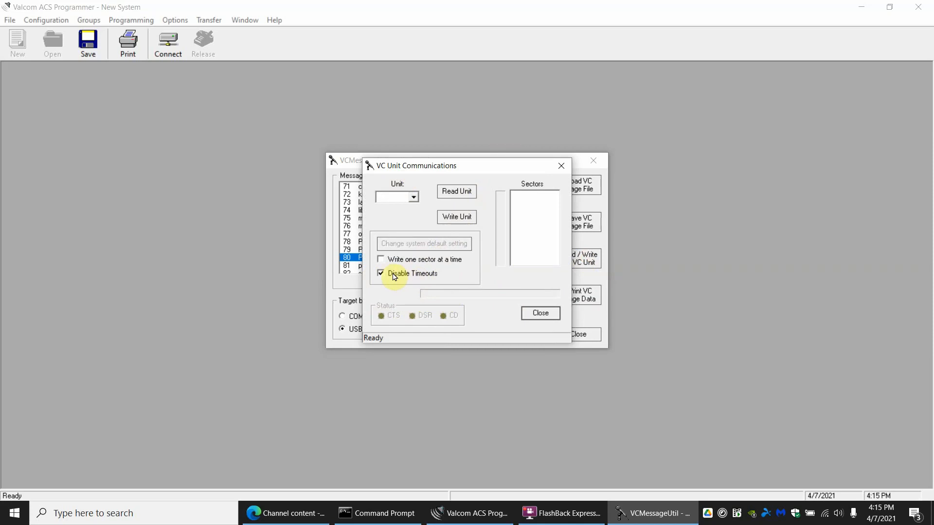
mouse_move(527, 267)
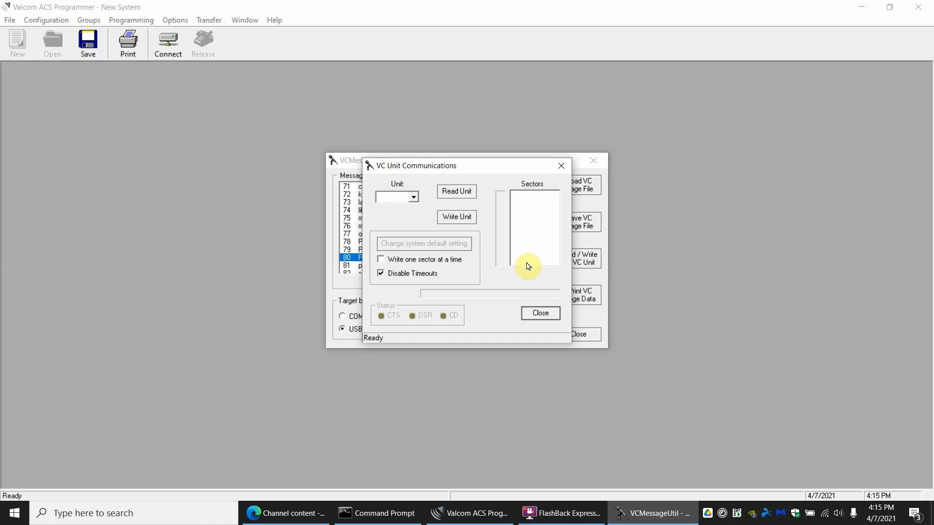
mouse_move(483, 304)
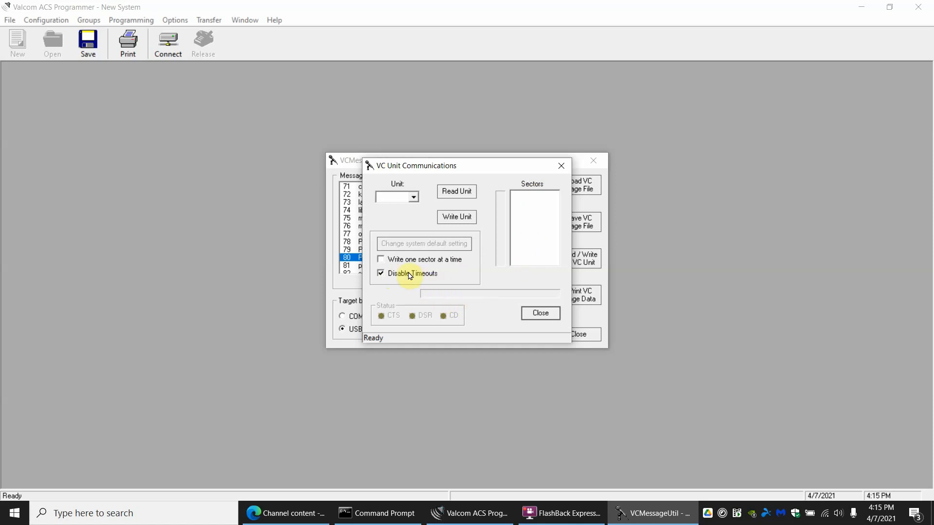
mouse_move(453, 281)
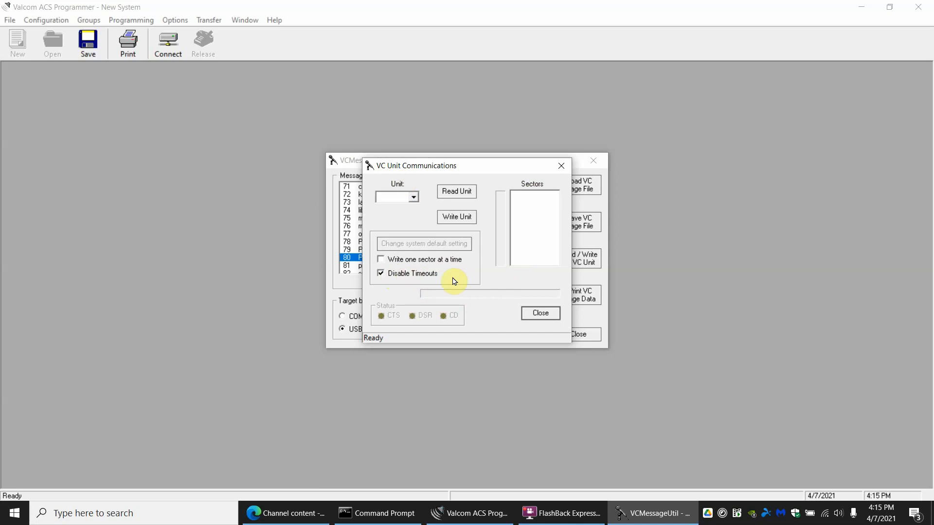
click(538, 312)
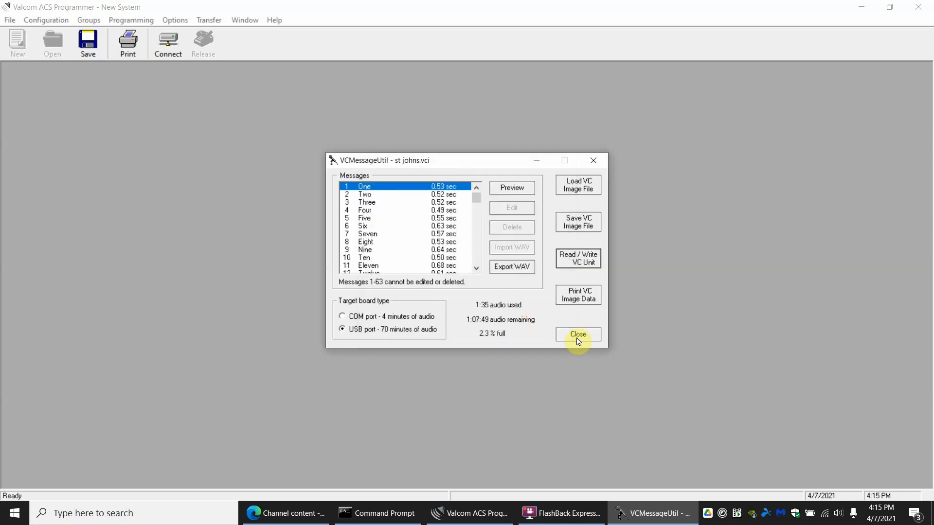
- Close VCMessageUtil and bring up the ACS Programmer File menu
click(577, 334)
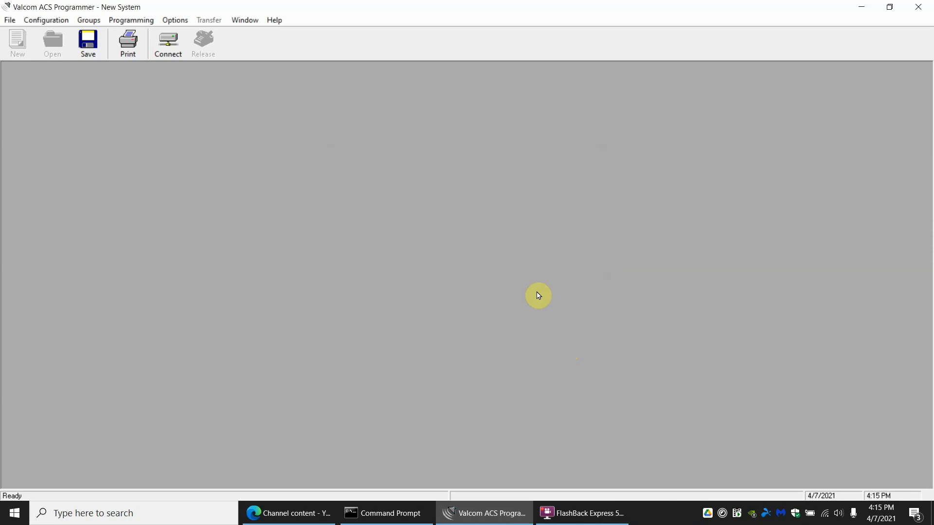
mouse_move(469, 360)
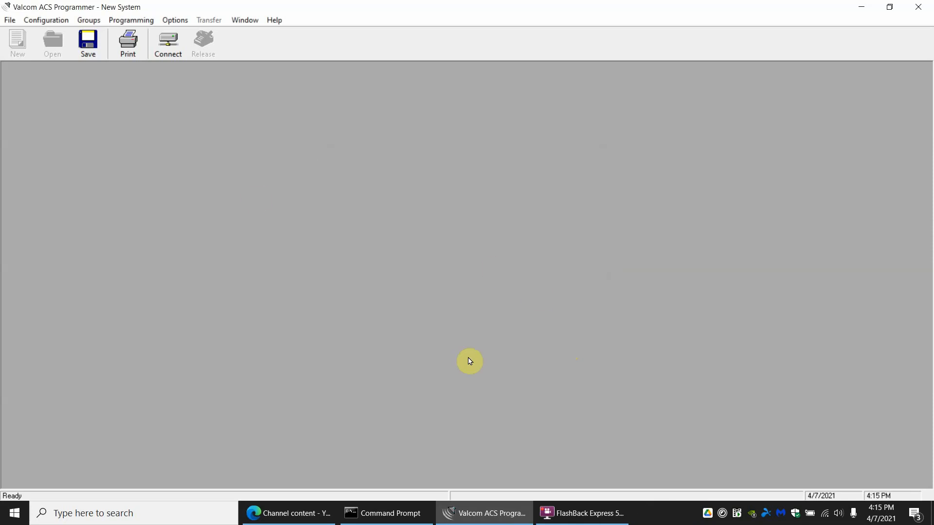
mouse_move(301, 206)
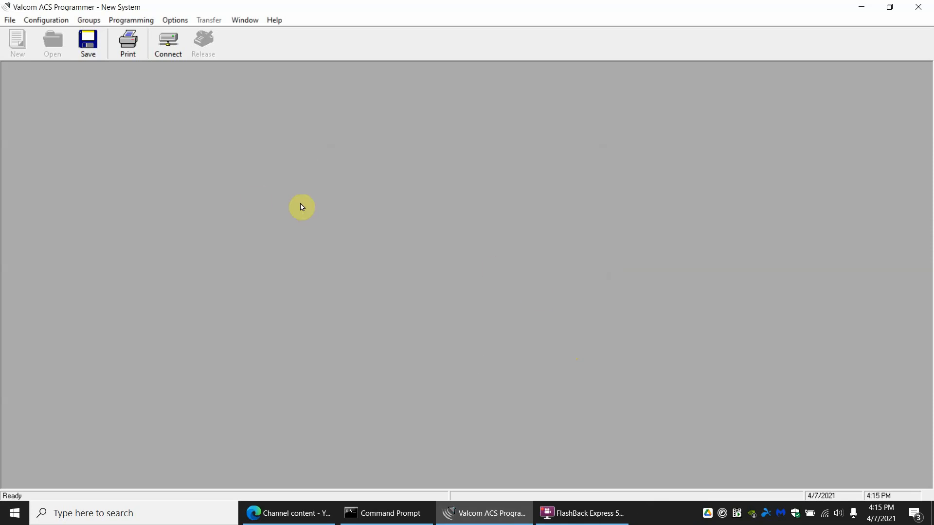
click(9, 19)
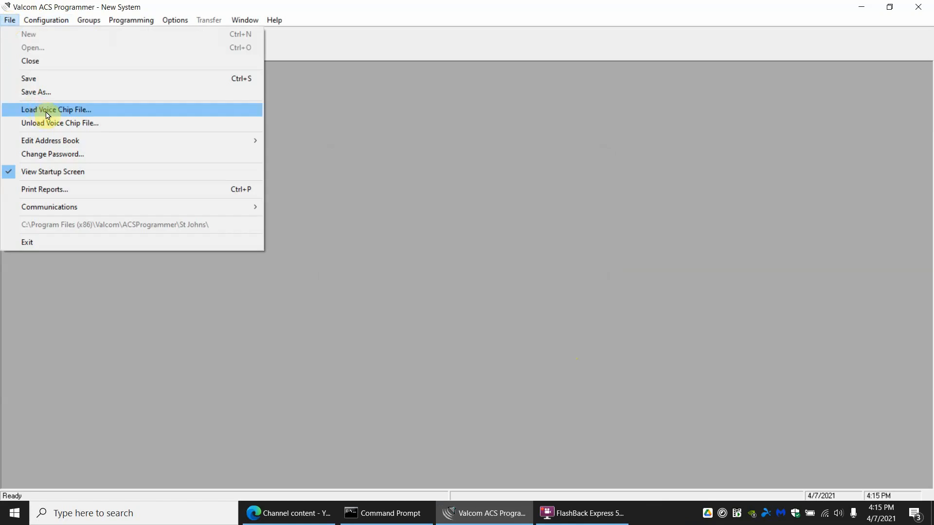
- Load the st johns voice chip file from the VCMessageUtil folder and acknowledge the File Loaded message
click(57, 110)
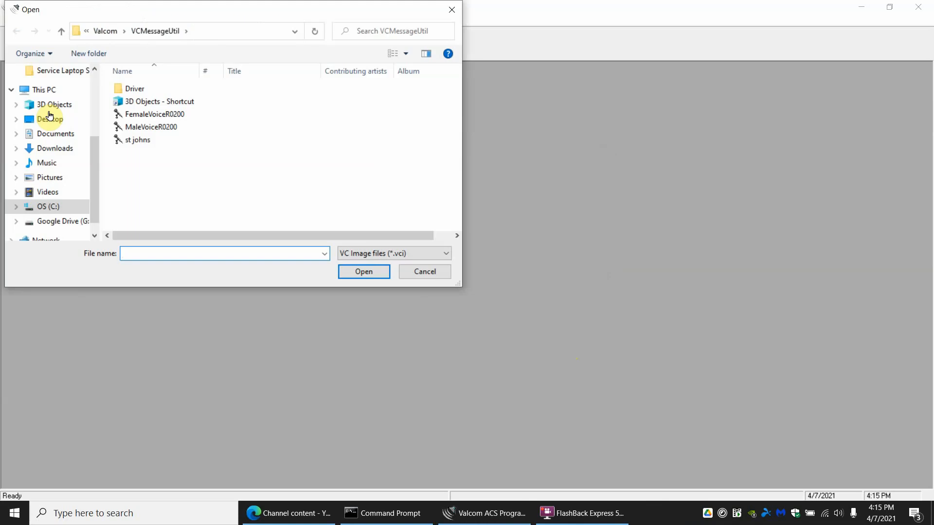
click(137, 139)
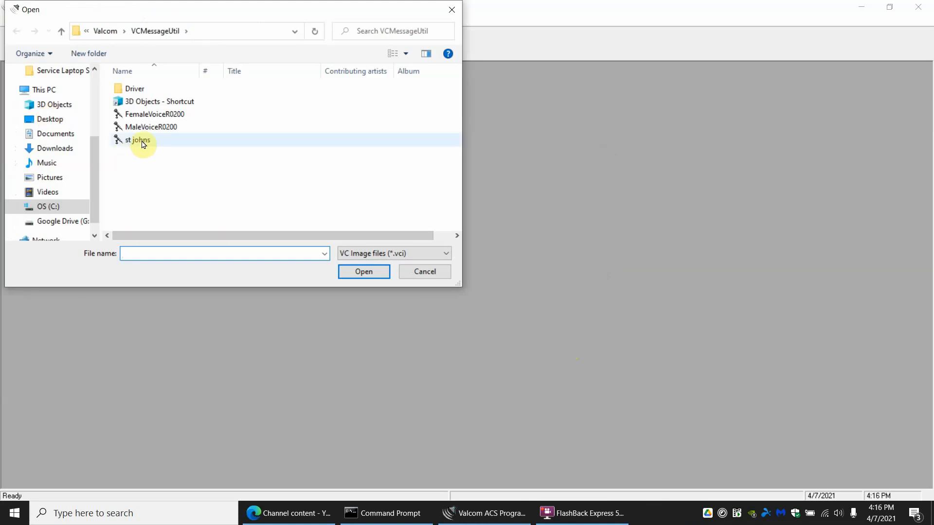
click(138, 140)
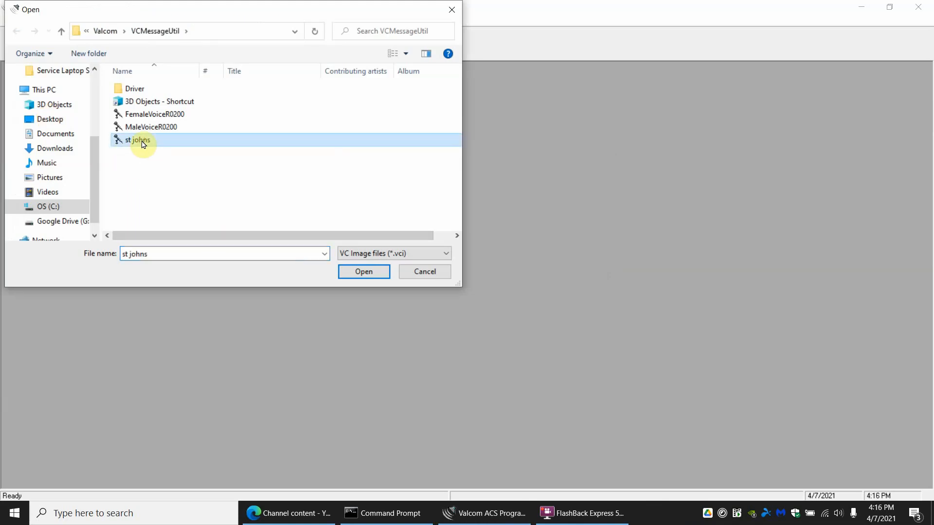
click(362, 272)
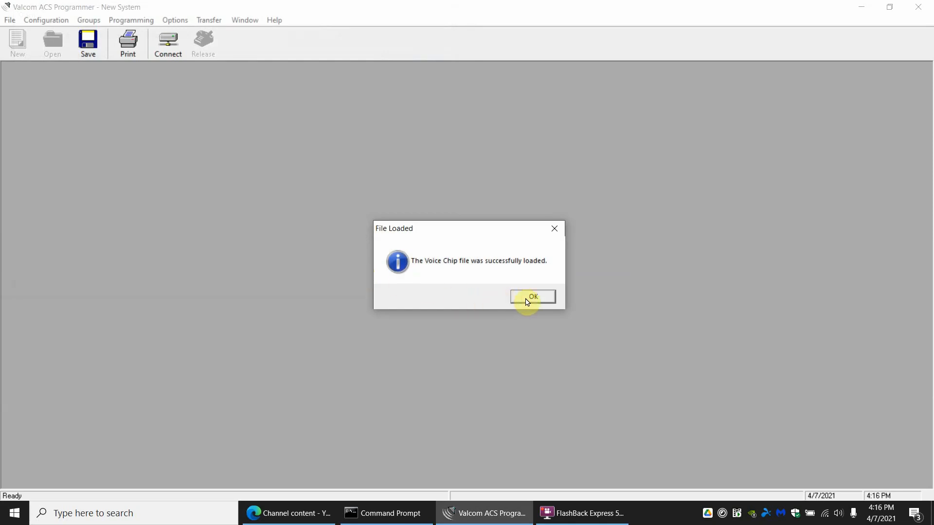
click(532, 297)
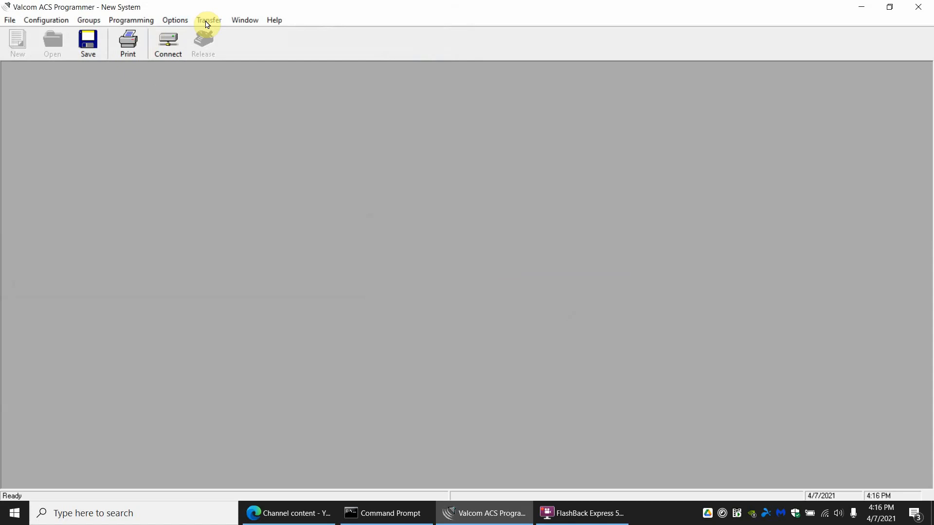
- Browse the Configuration and Groups menus, ending on Configuration with System available
click(45, 20)
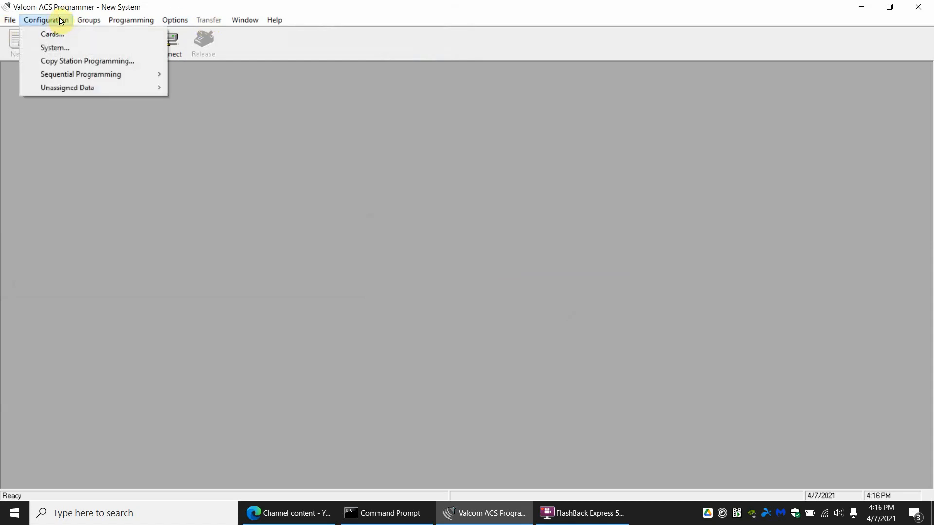
click(88, 19)
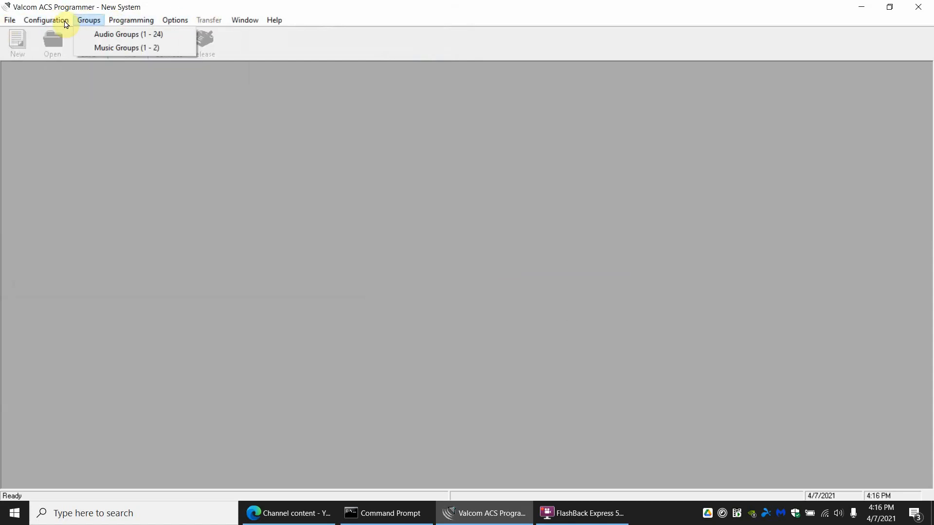
mouse_move(104, 25)
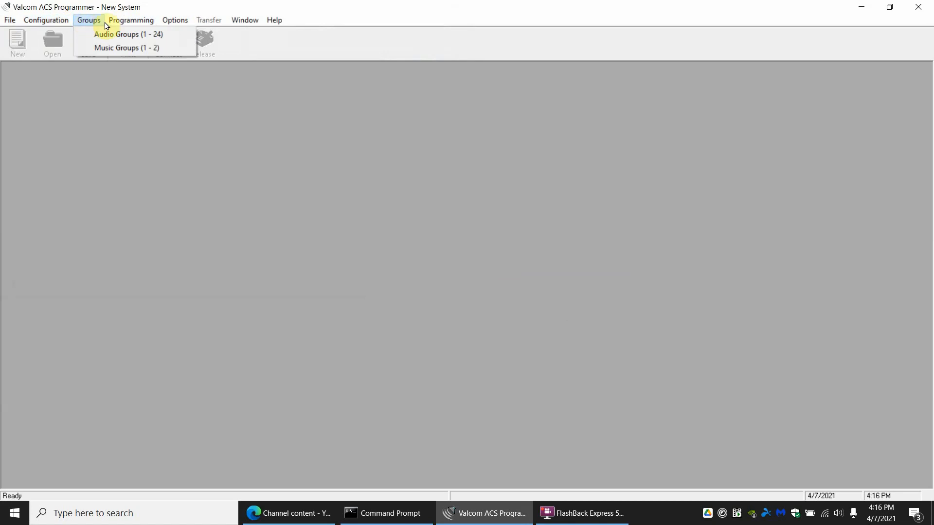
click(46, 20)
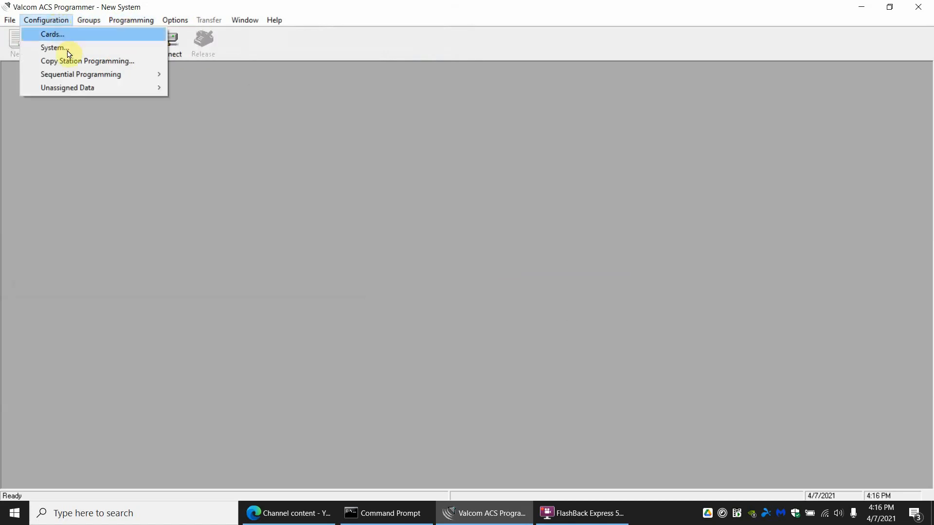
mouse_move(70, 48)
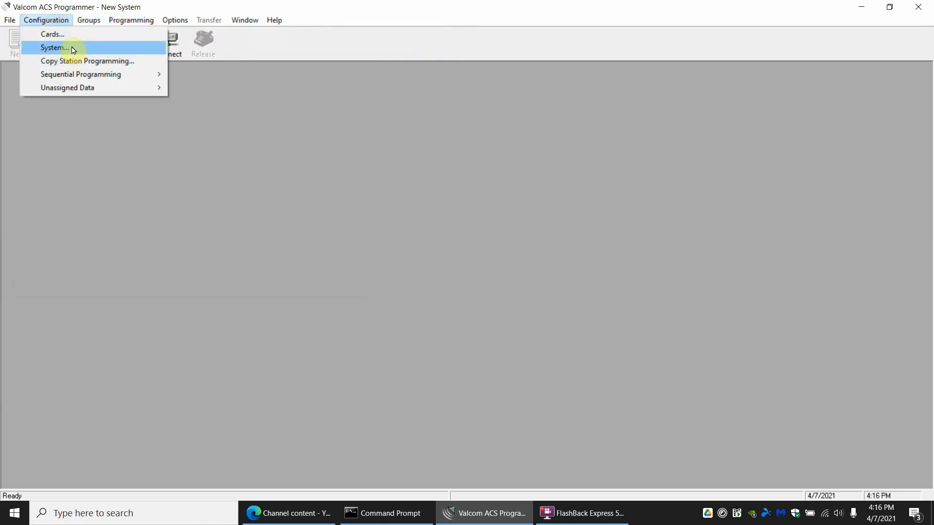
- In System Configuration, step through stations and glance at the voice chip phrases, returning to station 1
click(53, 47)
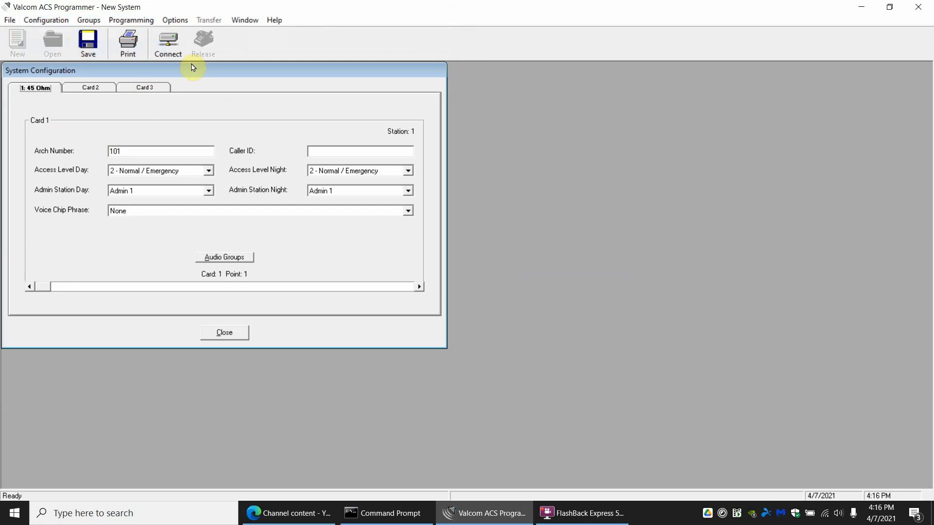
mouse_move(71, 169)
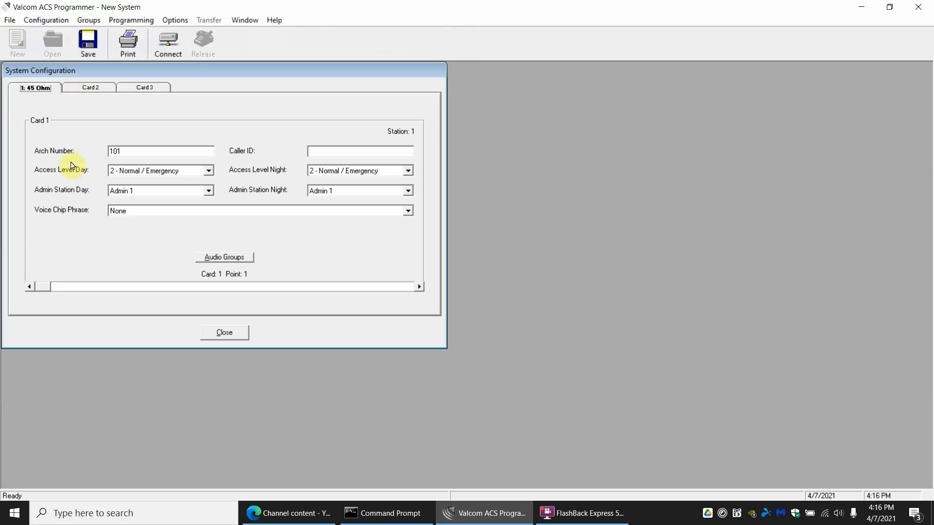
mouse_move(81, 97)
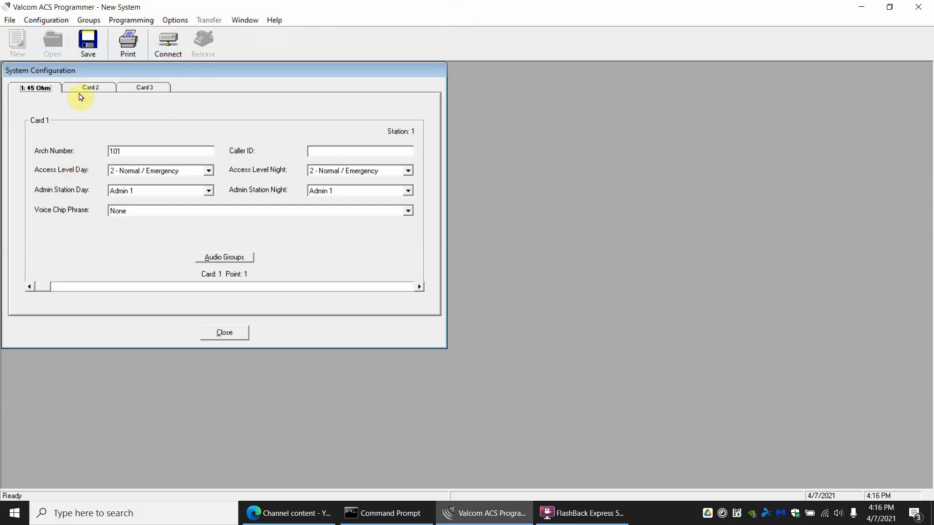
mouse_move(80, 165)
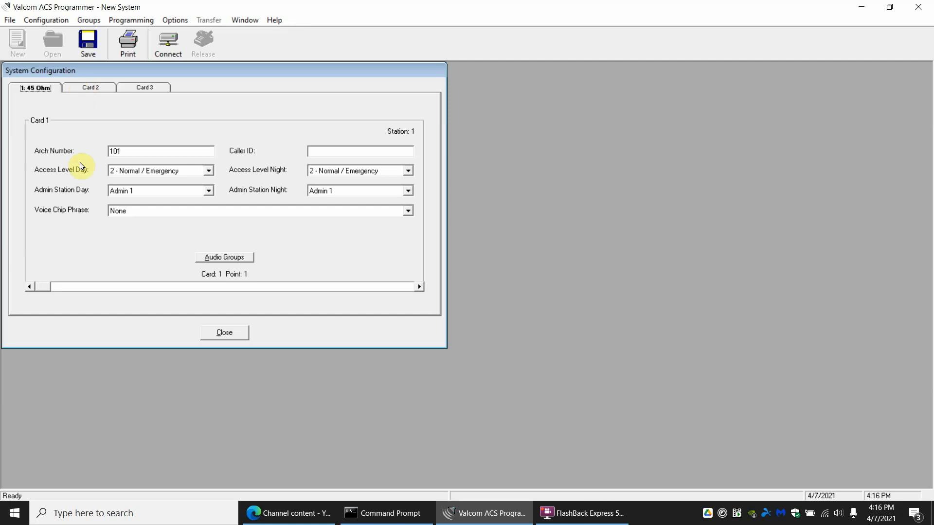
mouse_move(155, 170)
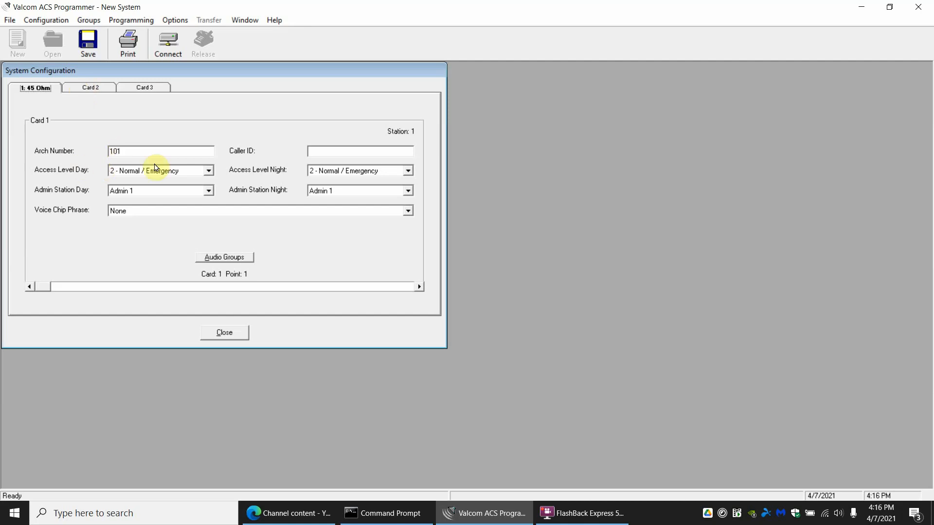
mouse_move(408, 256)
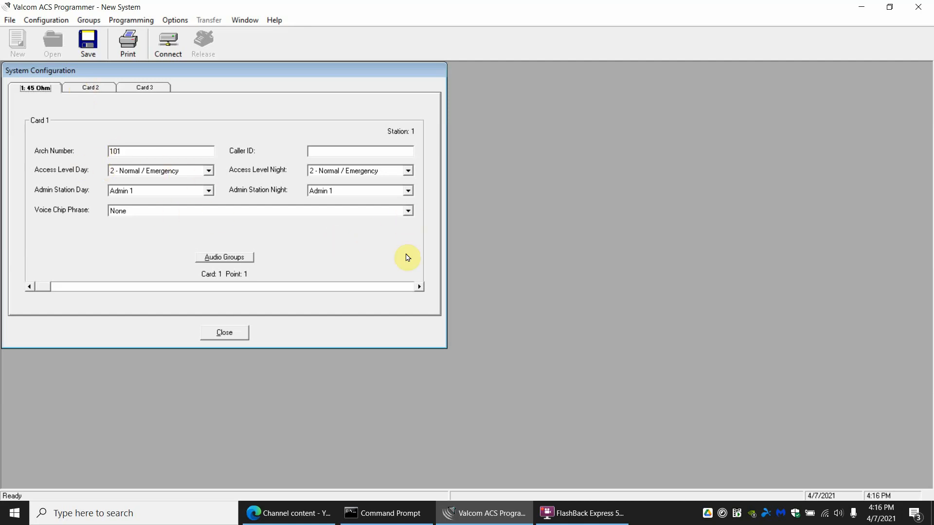
click(419, 286)
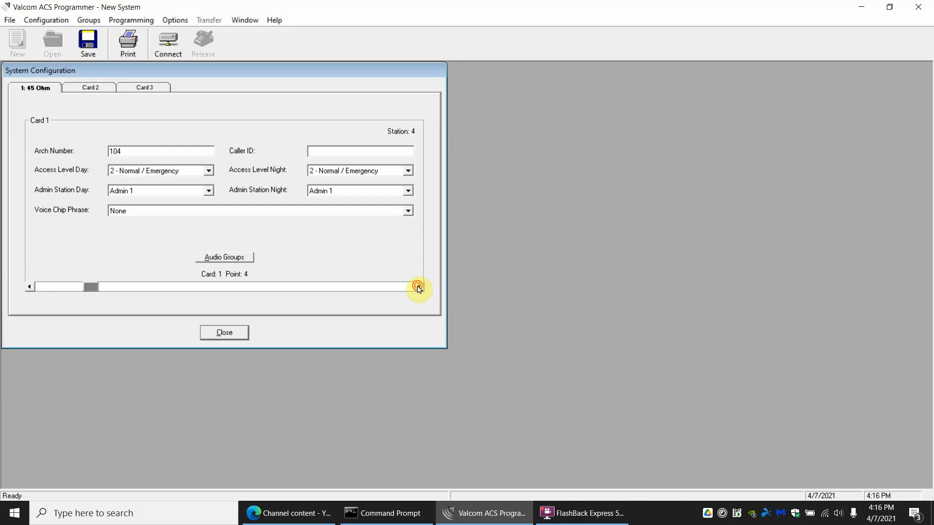
click(418, 286)
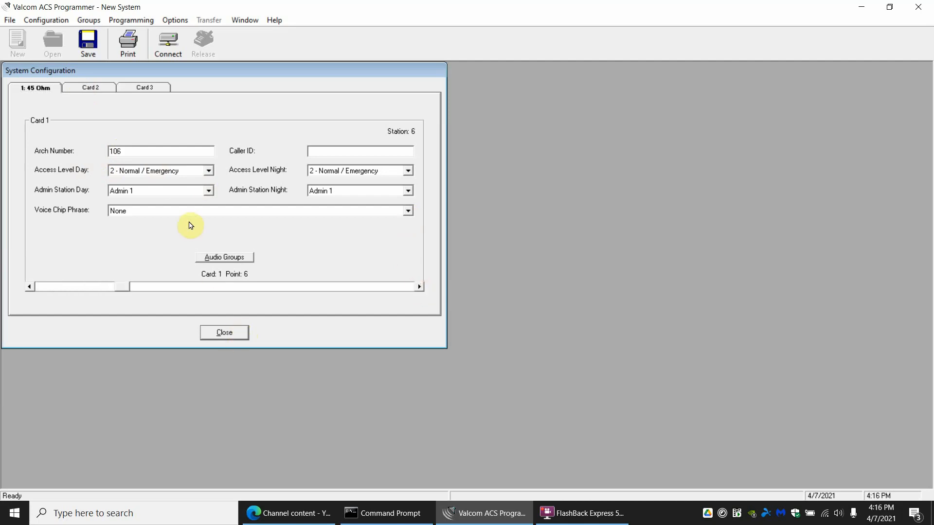
click(409, 210)
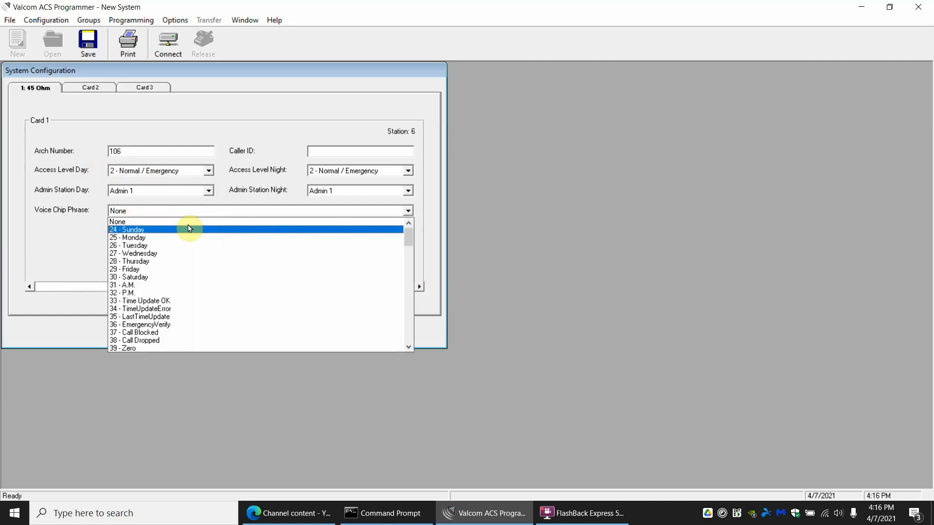
click(118, 222)
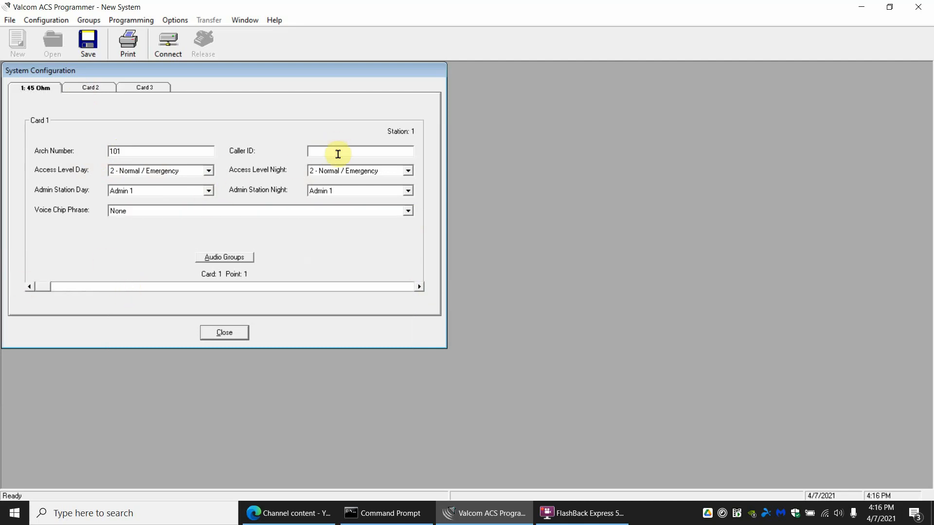
- Name station 1 Music and assign it the music room.wav voice chip phrase
text(Mu)
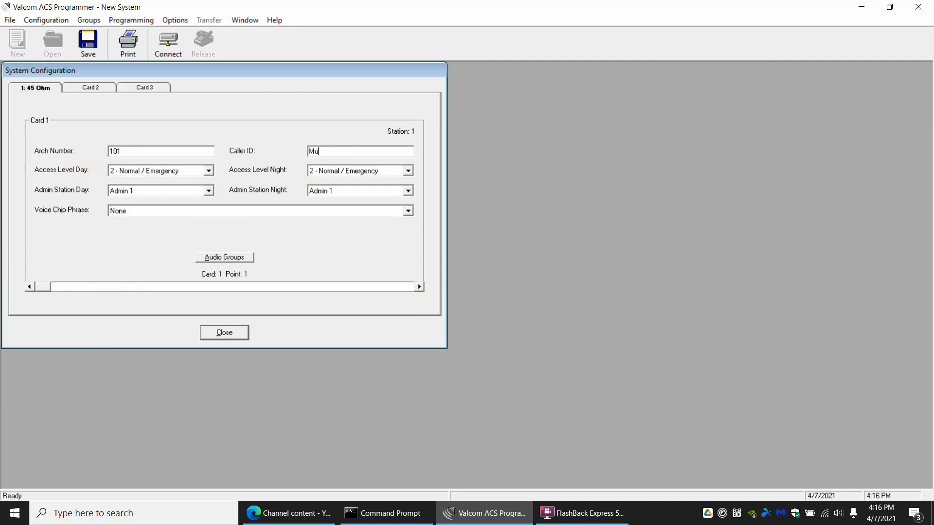
text(sic)
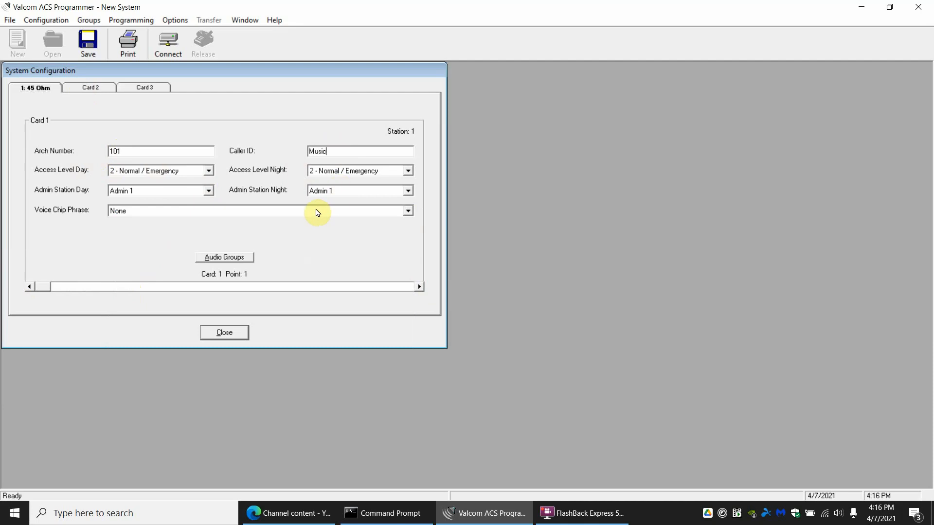
click(408, 211)
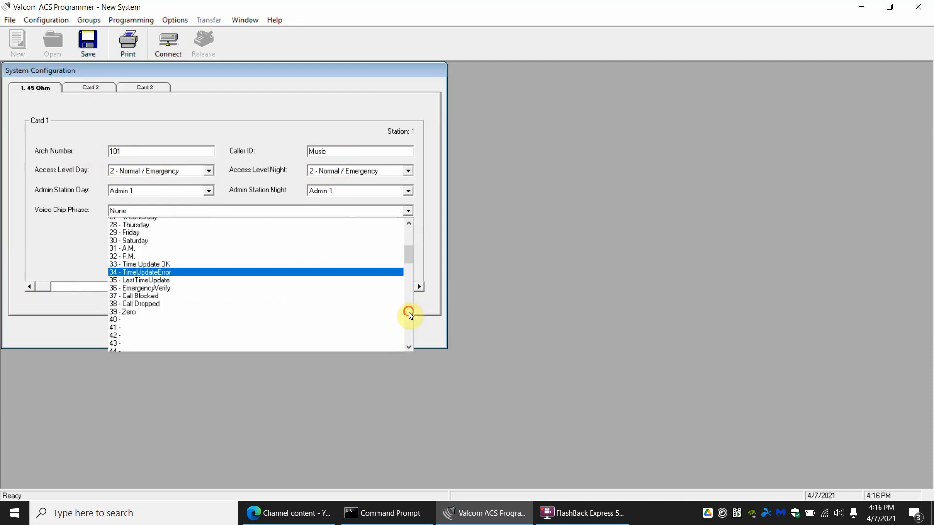
scroll(down, 3)
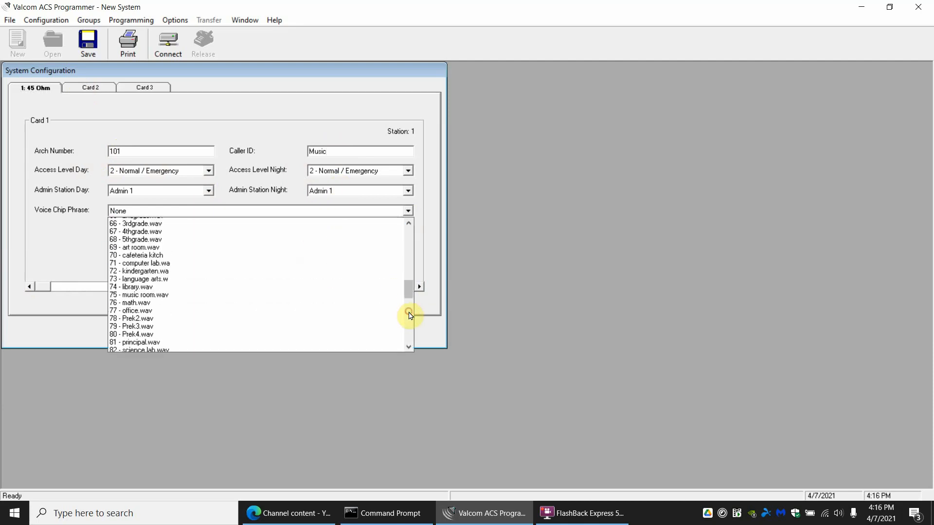
click(250, 253)
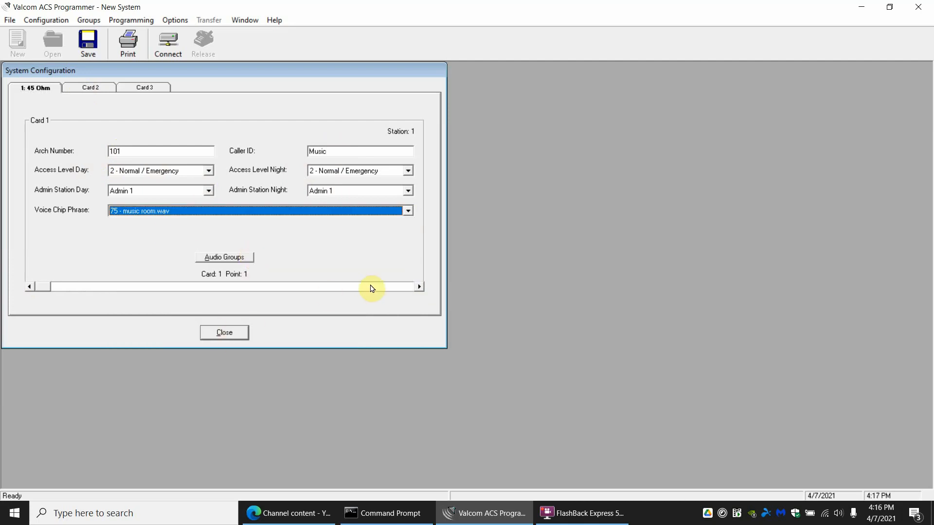
mouse_move(348, 260)
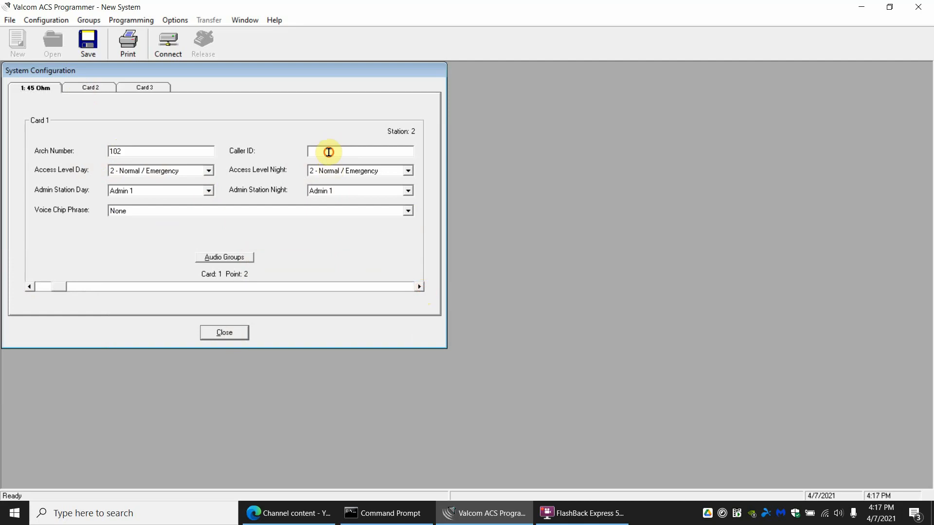
- Name station 2 Art and assign it the 69 - art room.wav voice chip phrase
text(Art)
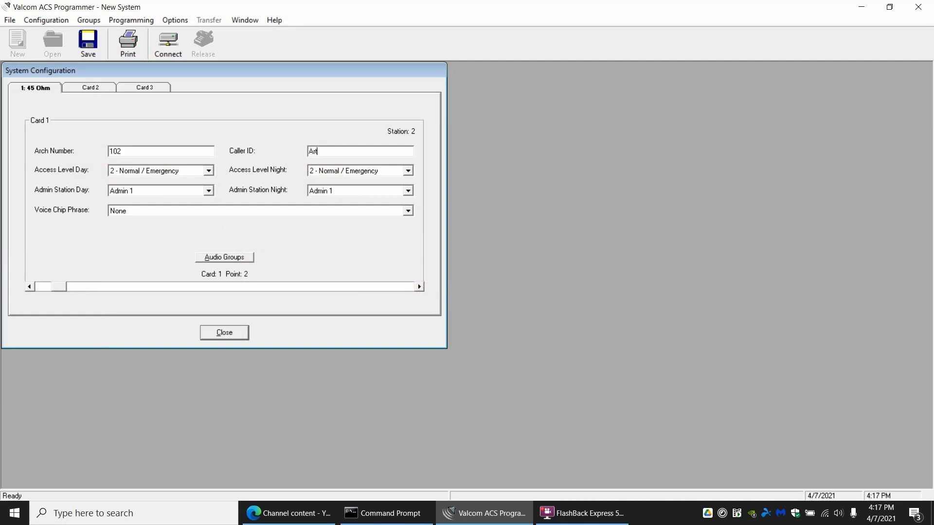
mouse_move(184, 209)
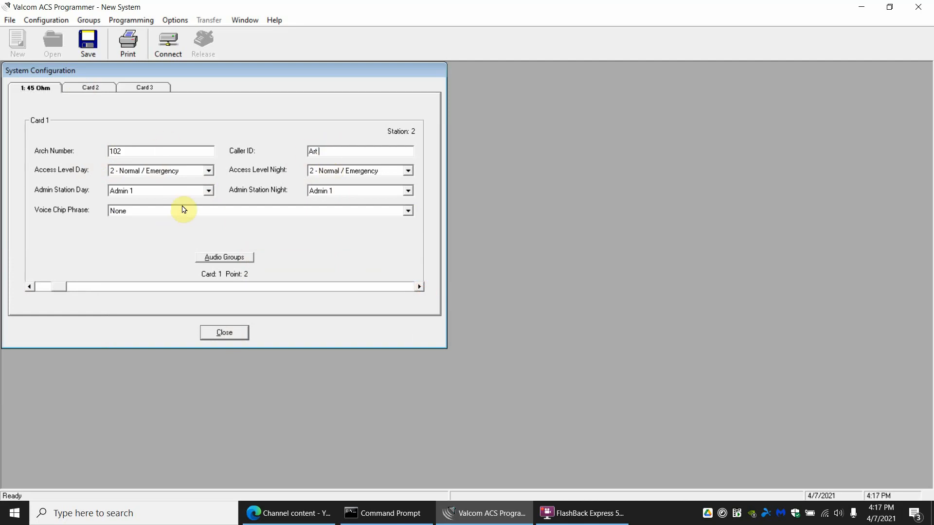
click(408, 210)
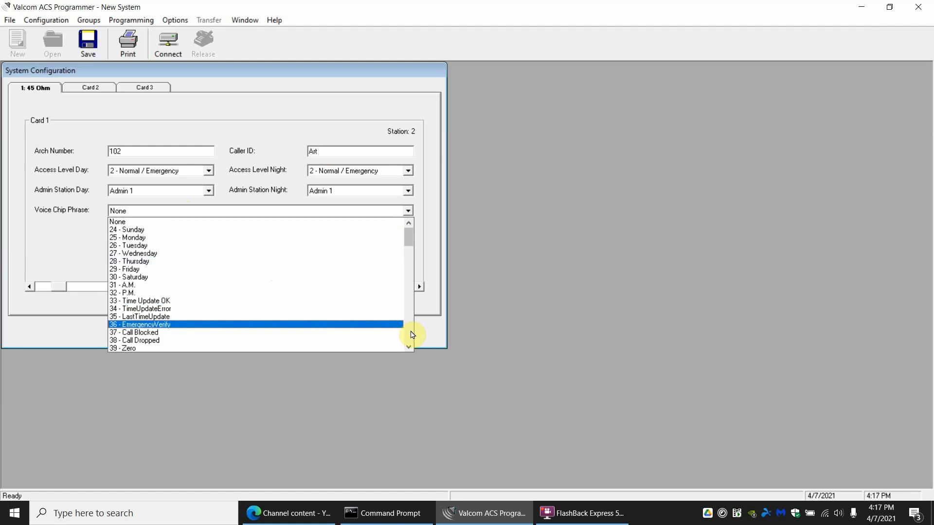
scroll(down, 3)
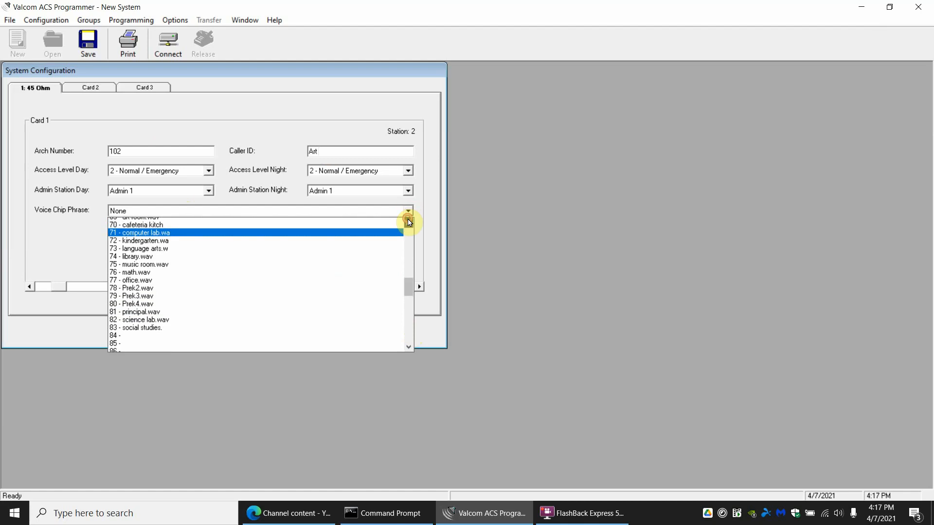
click(143, 216)
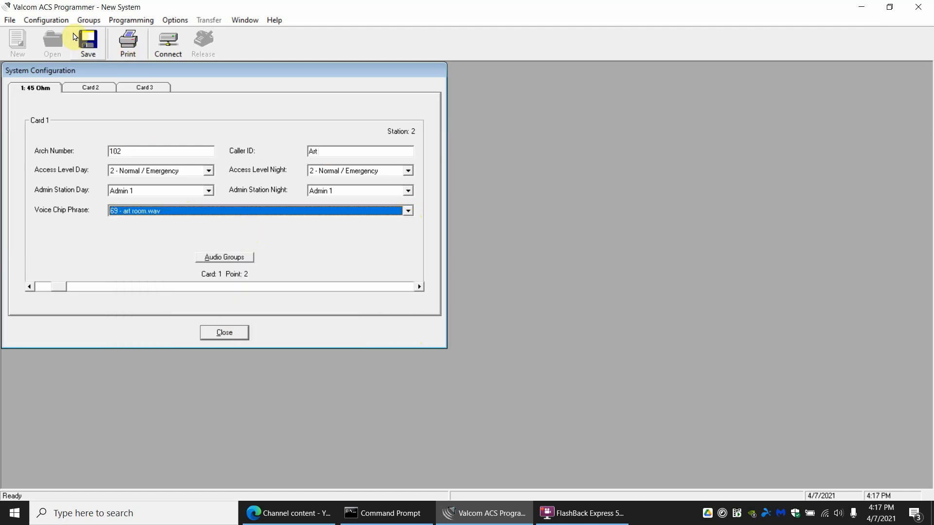
- In Program Admin Stations, set Admin 1's voice chip phrase to 77 - office.wav
click(131, 20)
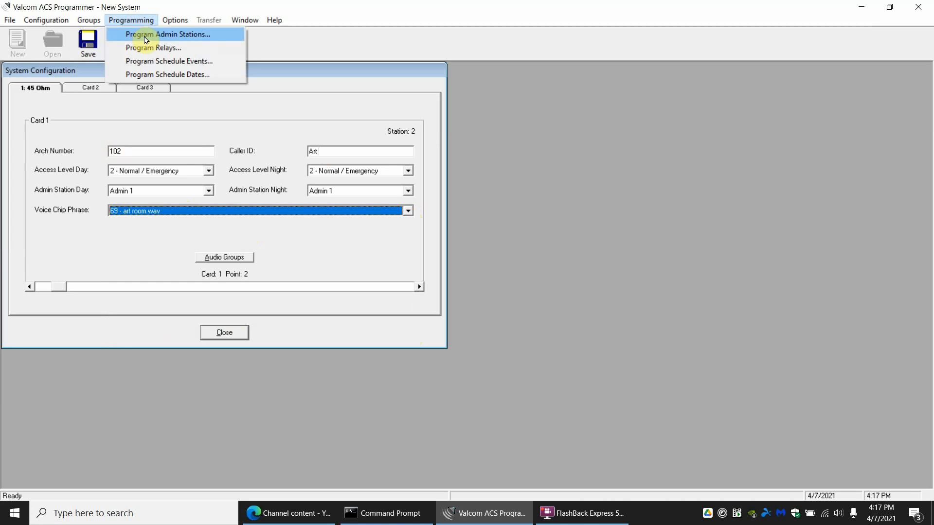
click(169, 35)
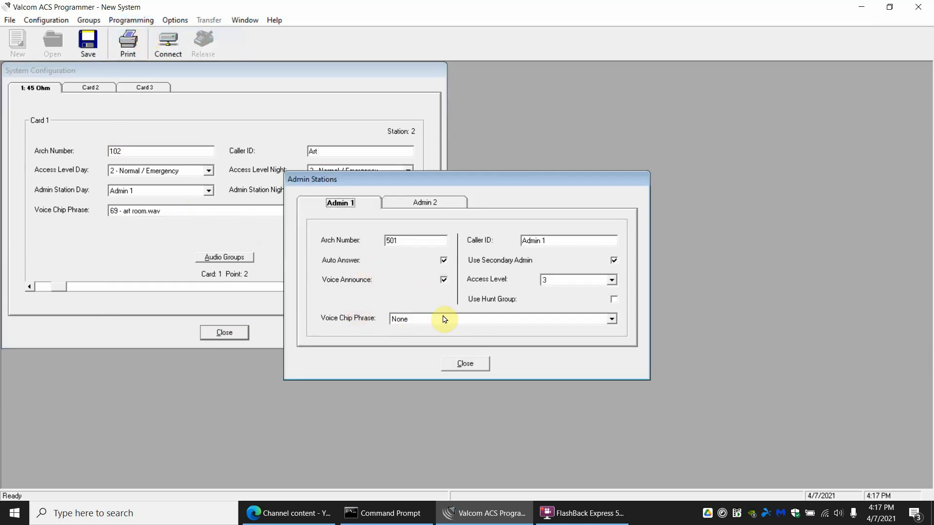
click(609, 319)
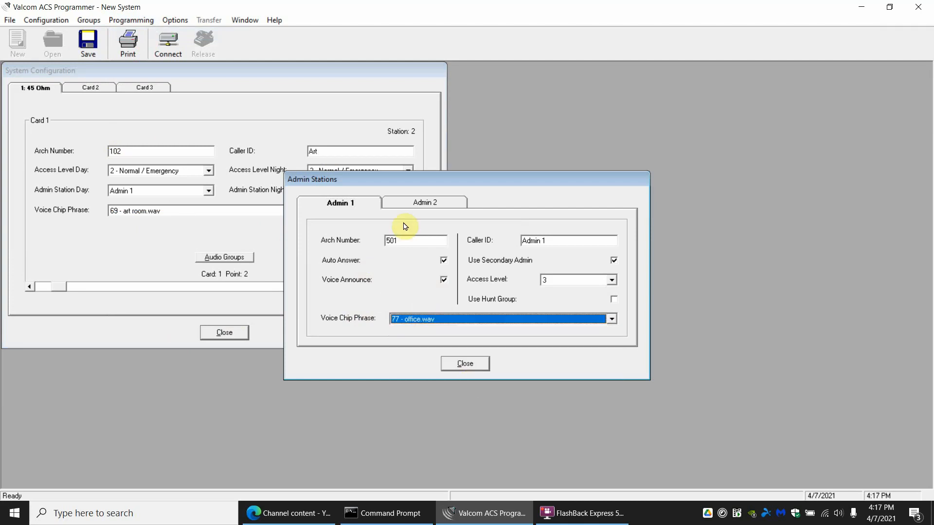
- Give Admin 2 the 81 - principal.wav phrase with Voice Announce on, then close the admin station settings
click(424, 202)
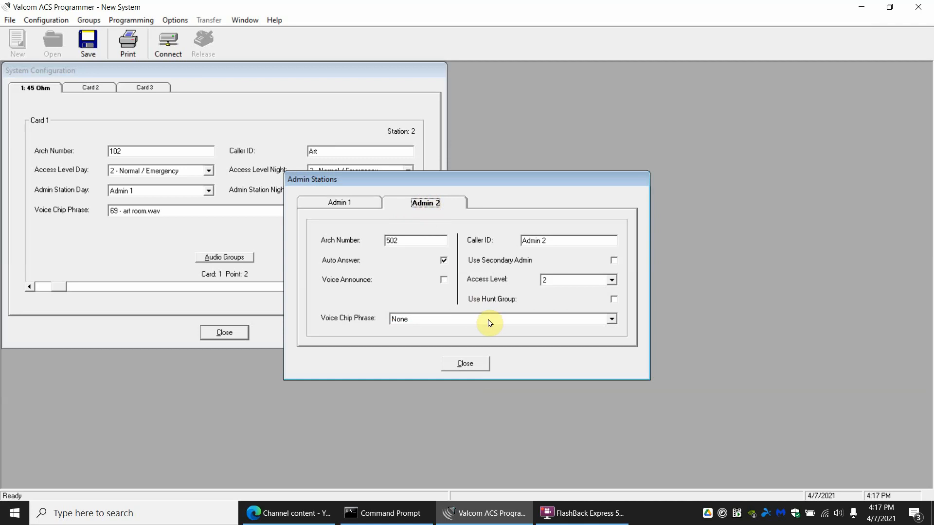
click(611, 319)
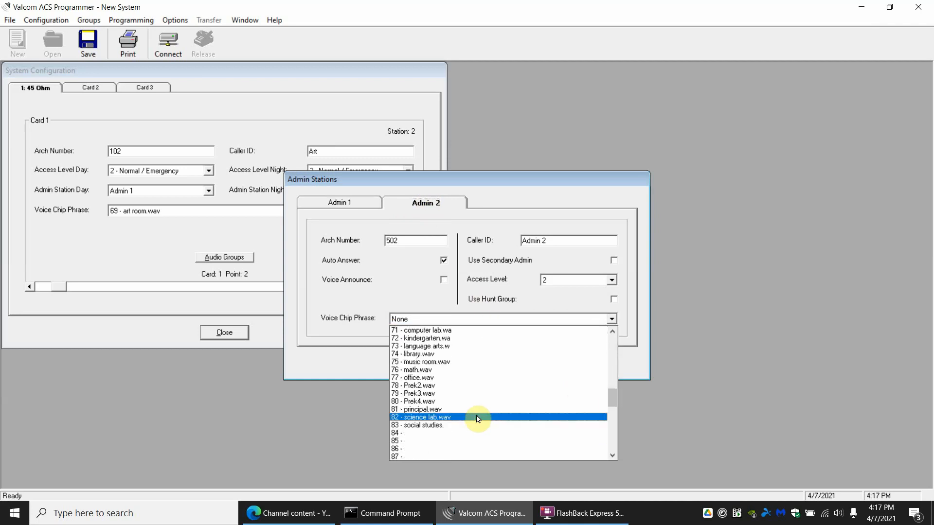
click(418, 409)
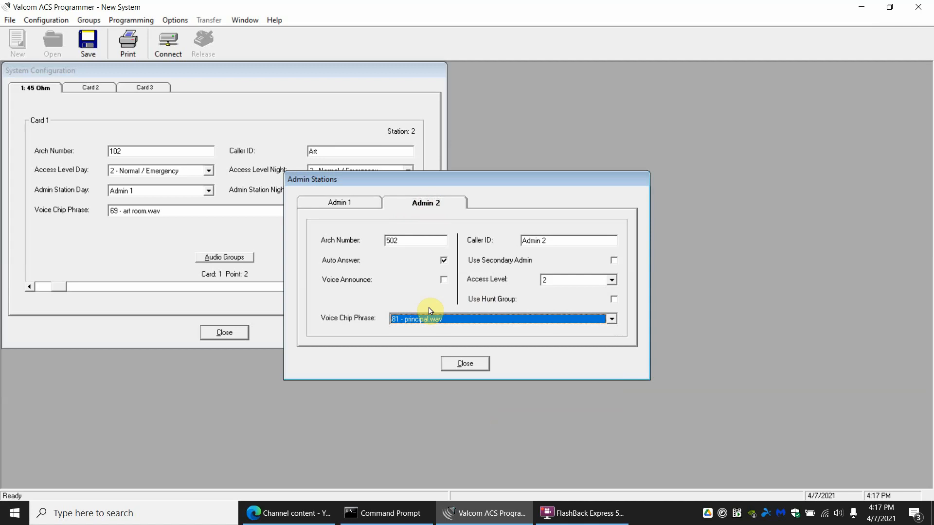
click(444, 280)
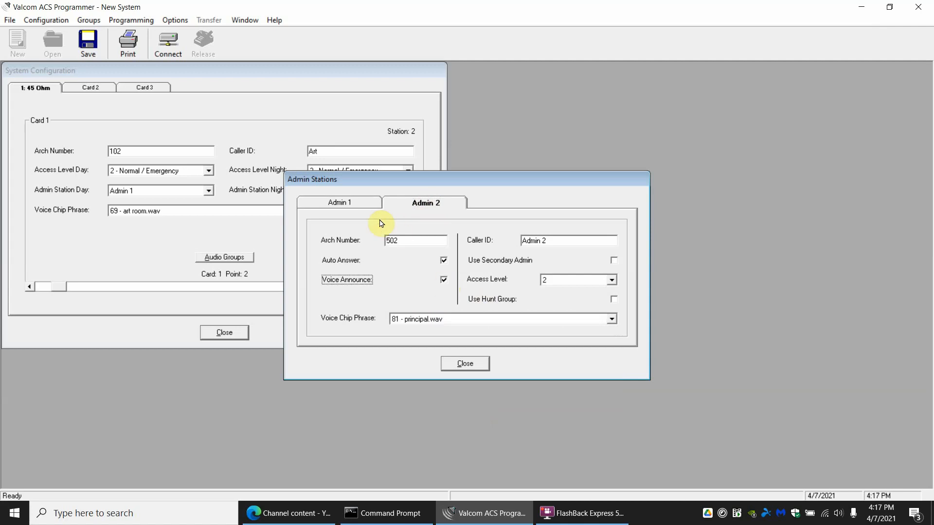
click(339, 202)
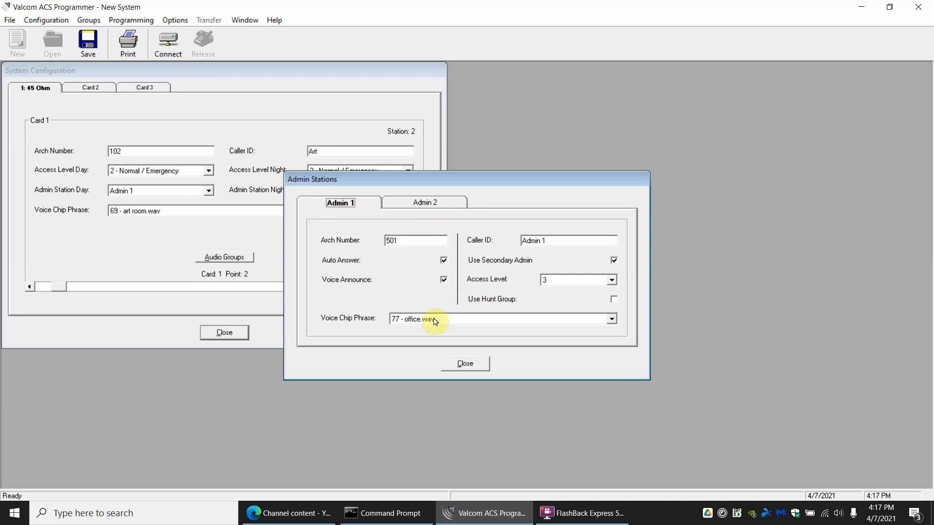
mouse_move(465, 364)
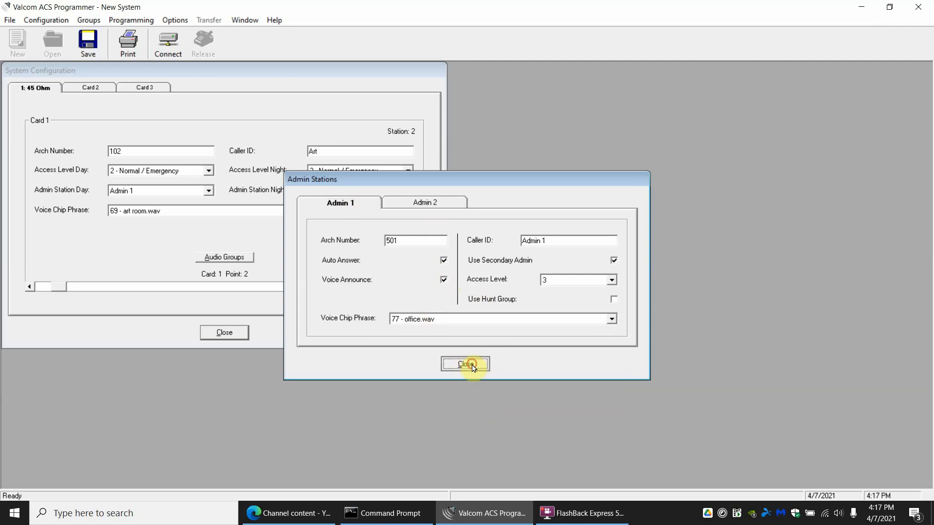
click(465, 364)
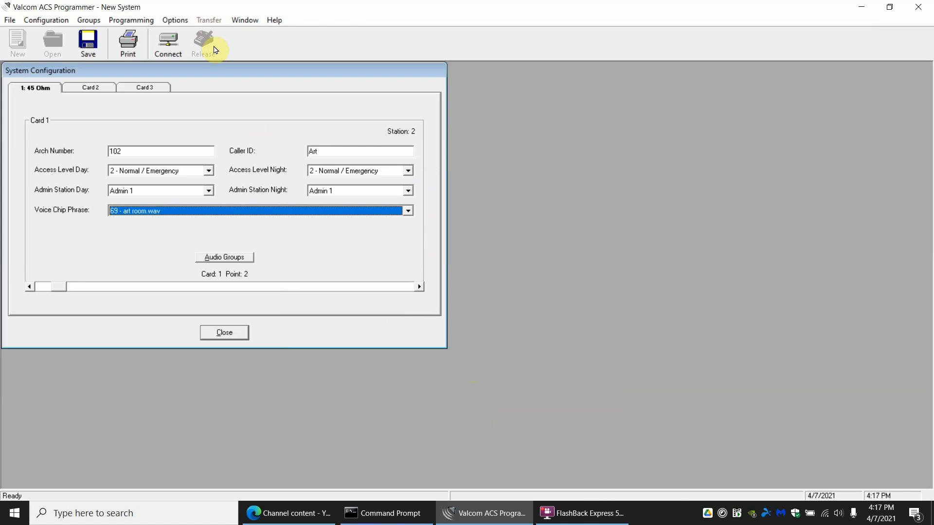
mouse_move(121, 174)
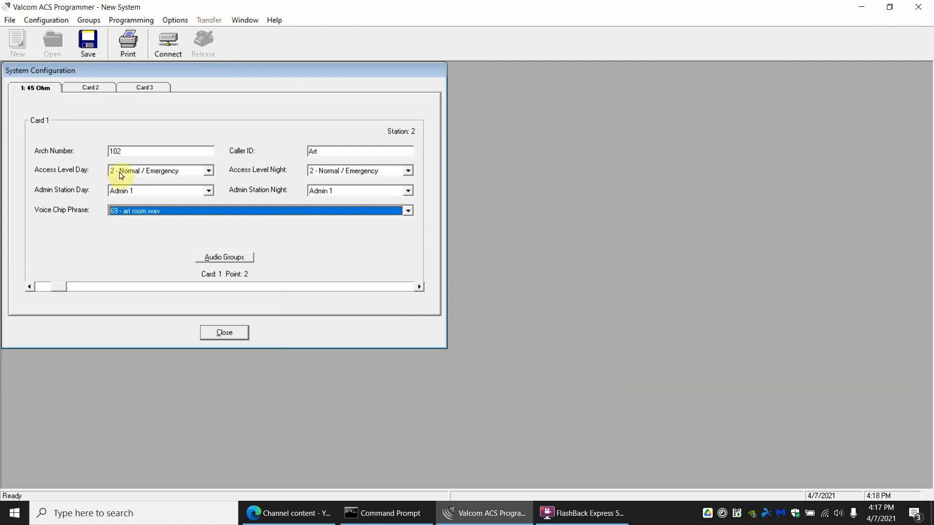
mouse_move(141, 278)
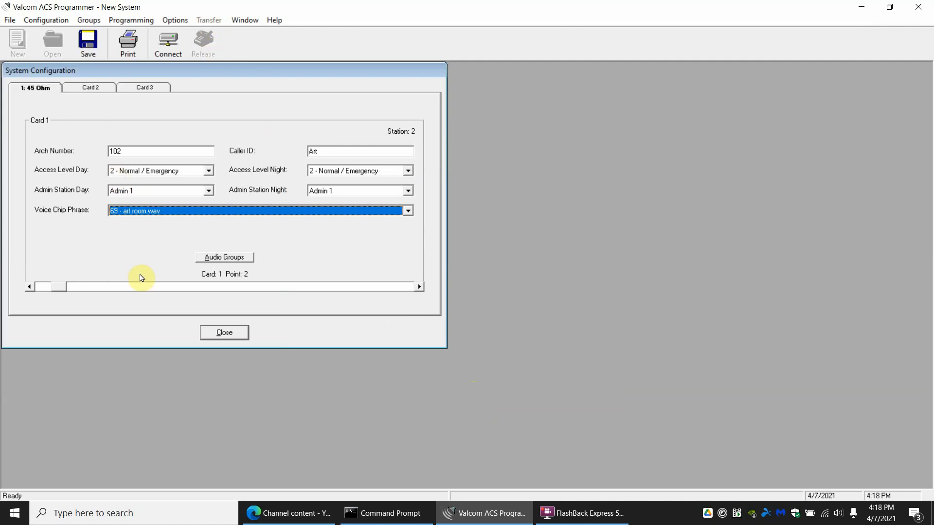
mouse_move(205, 185)
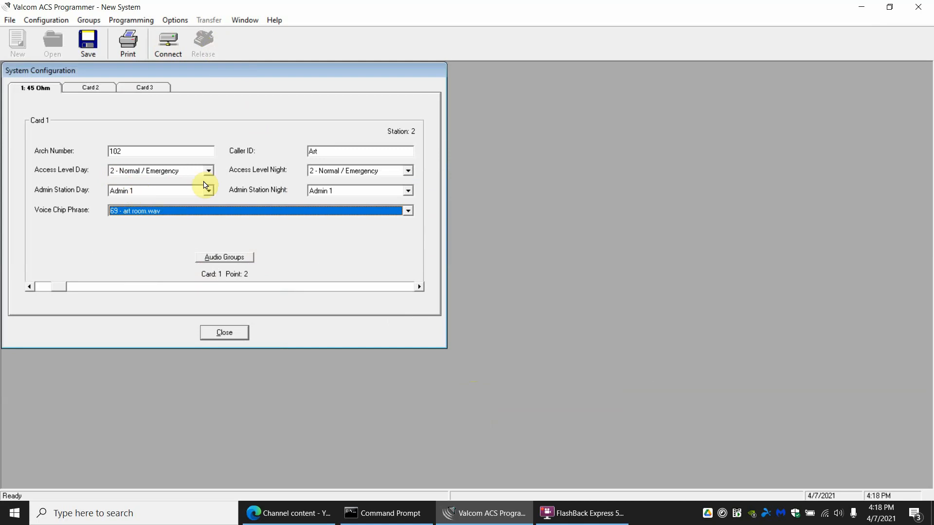
mouse_move(221, 212)
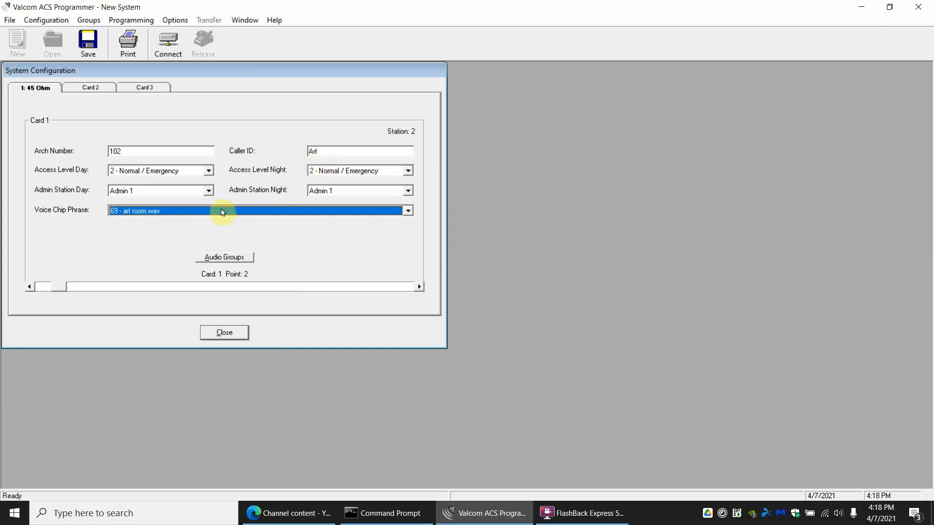
mouse_move(217, 215)
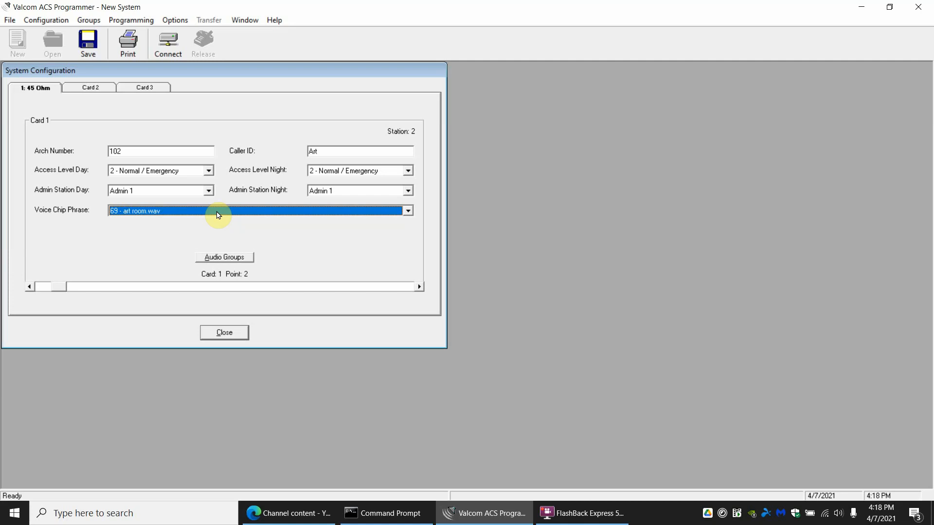
mouse_move(375, 279)
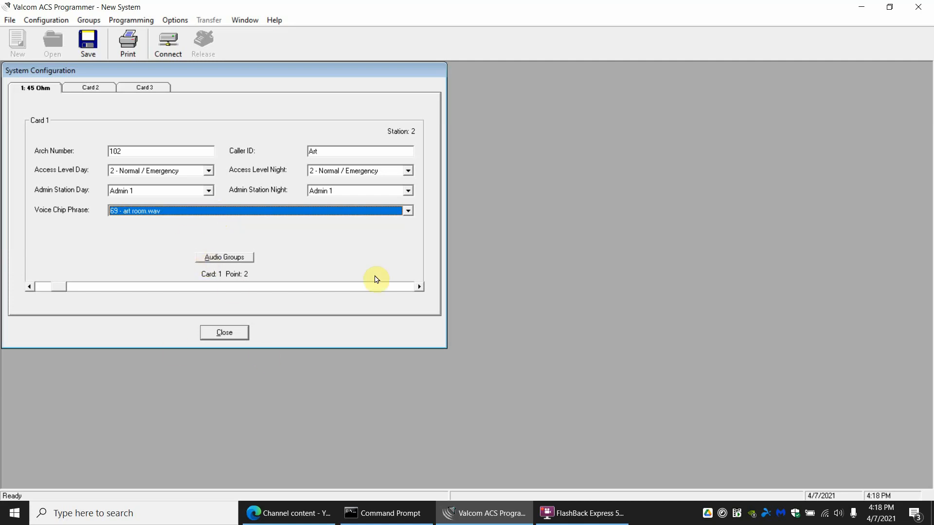
mouse_move(271, 316)
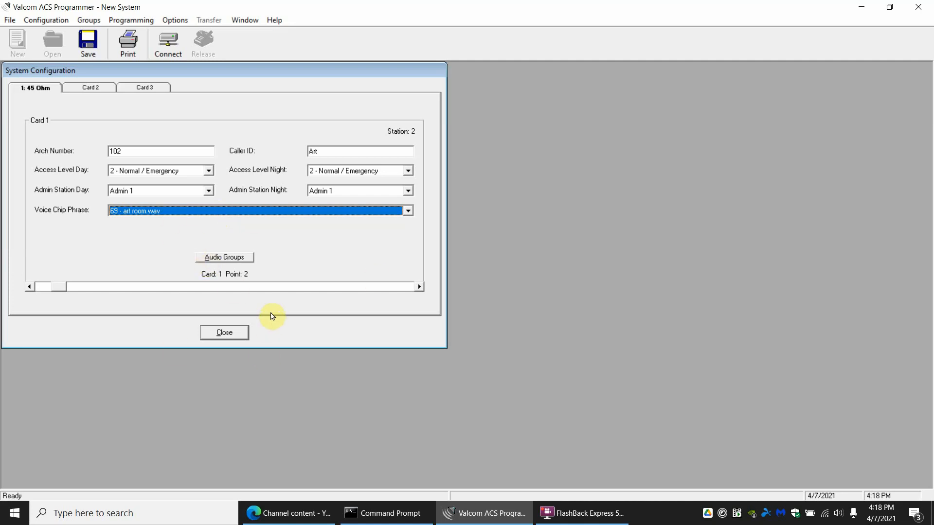
mouse_move(159, 221)
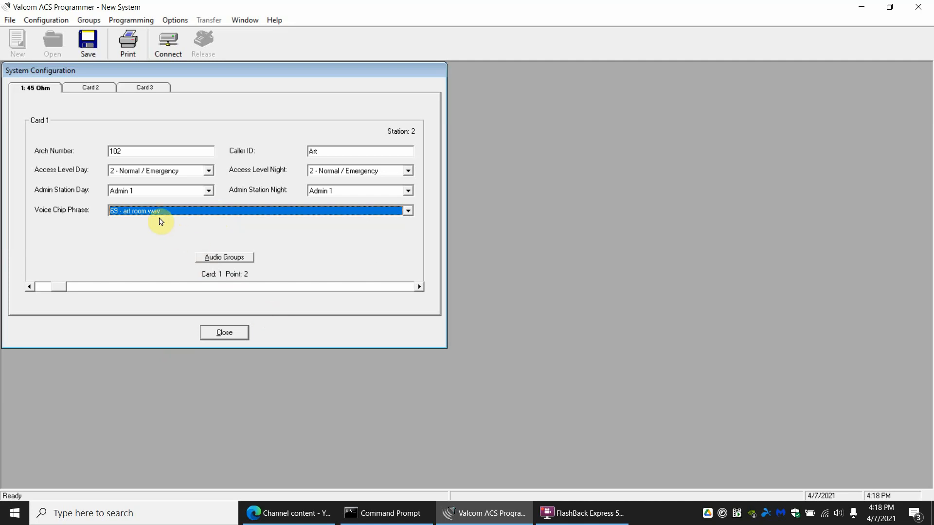
mouse_move(174, 20)
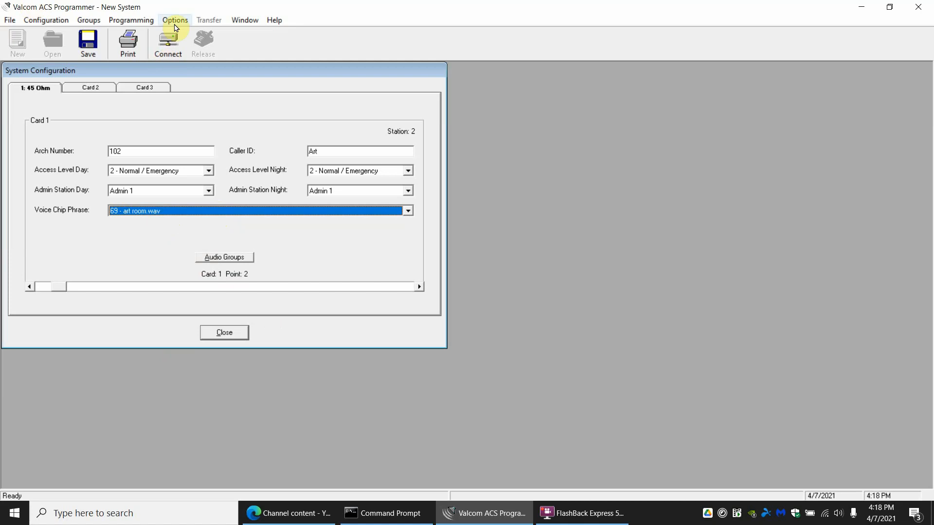
mouse_move(208, 20)
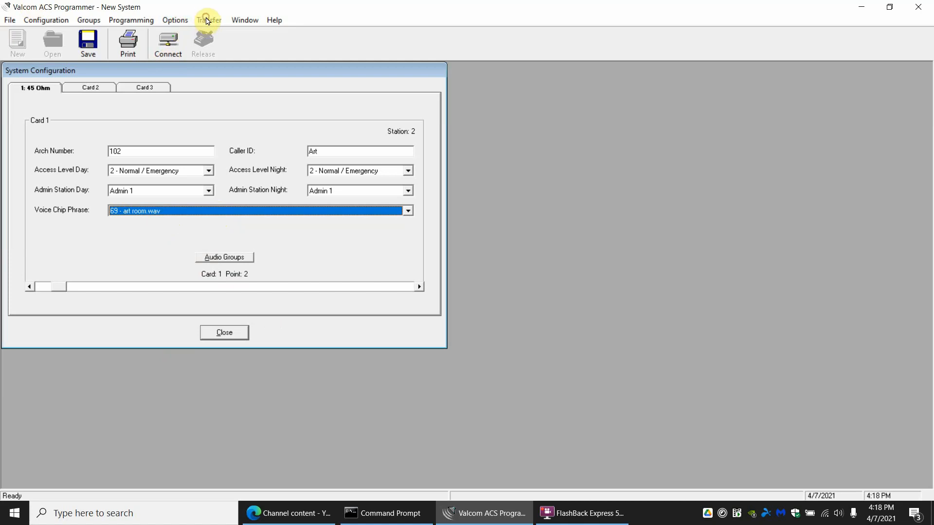
mouse_move(210, 132)
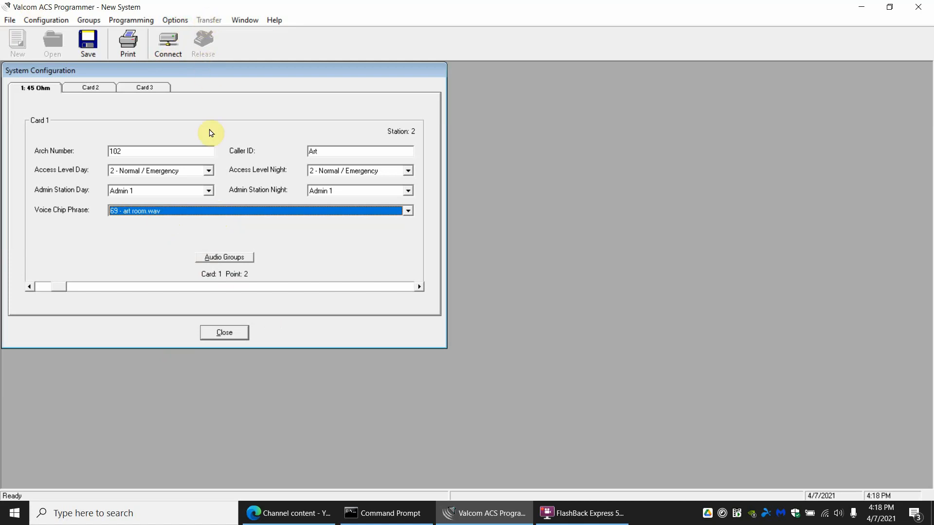
mouse_move(201, 298)
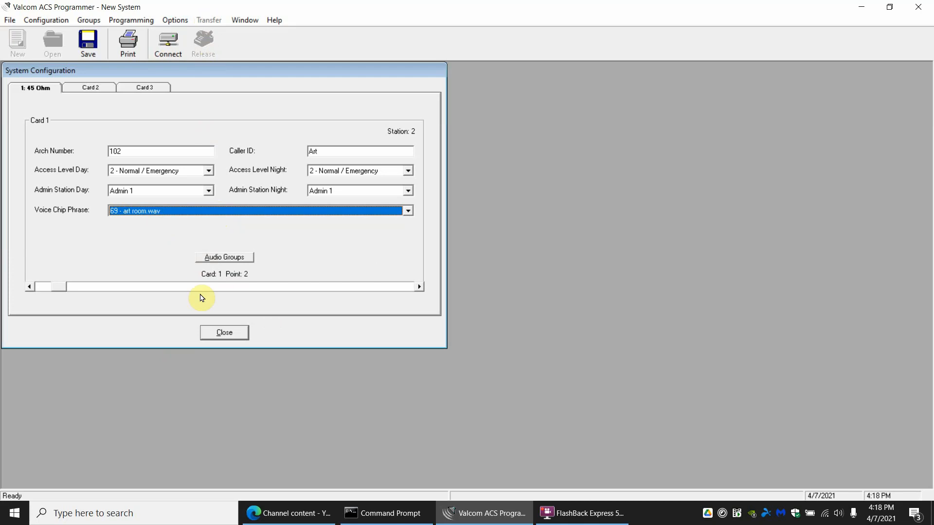
mouse_move(386, 500)
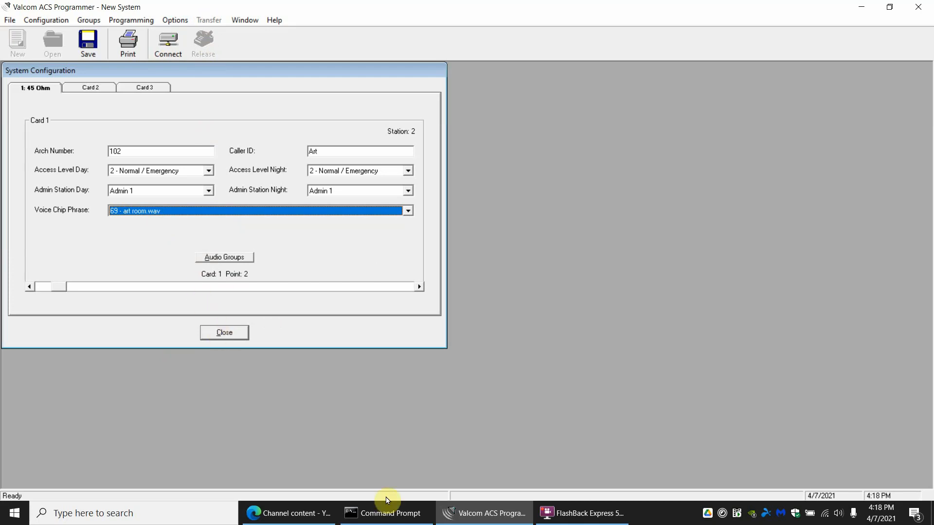